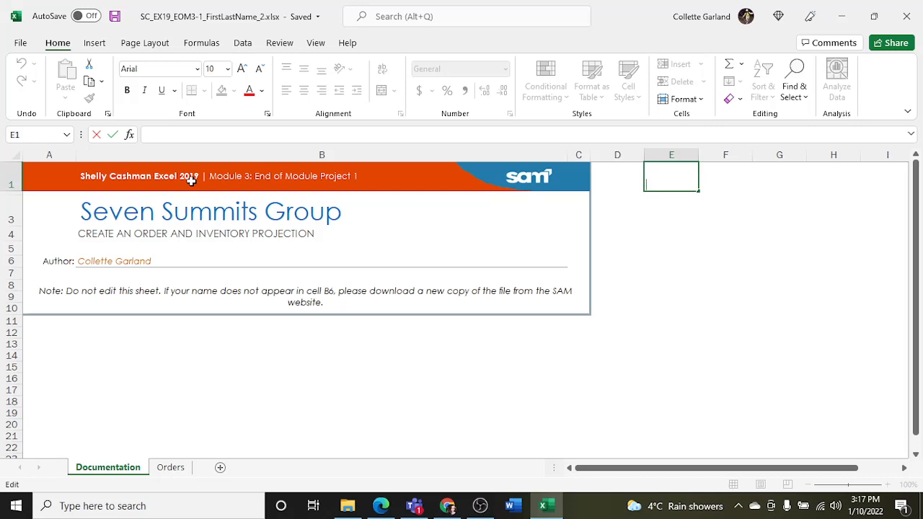
pyautogui.moveTo(287, 25)
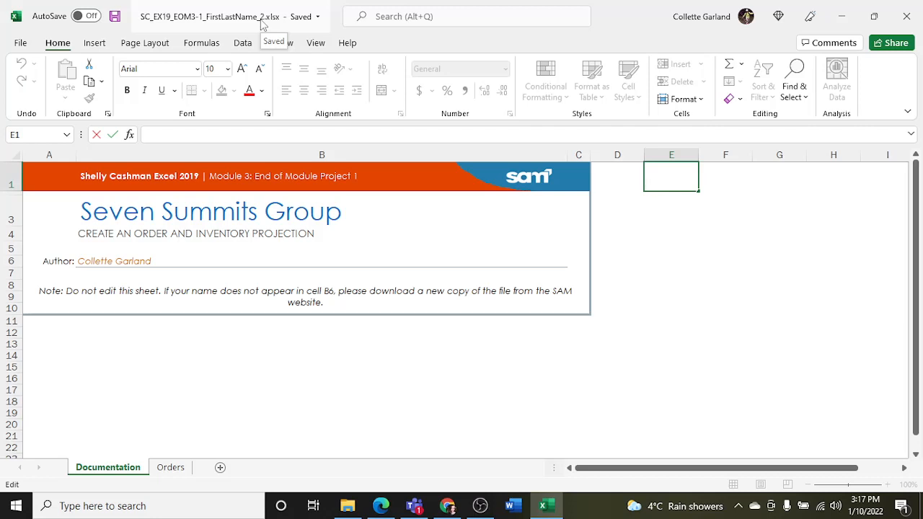
pyautogui.moveTo(149, 419)
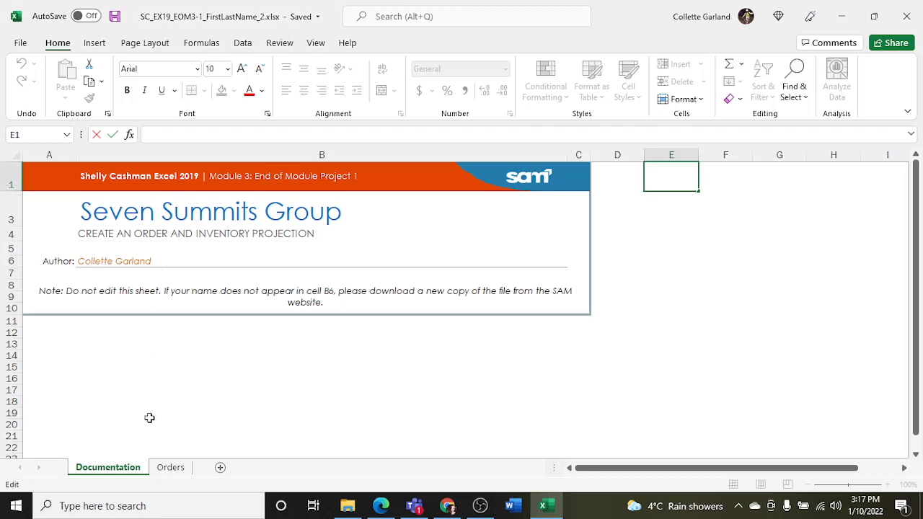
pyautogui.moveTo(290, 401)
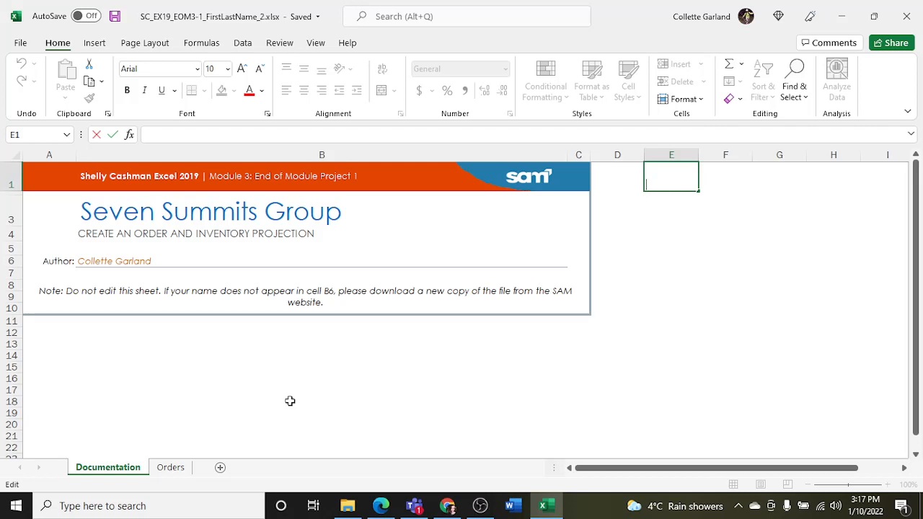
# Switch from the Documentation sheet to the Orders worksheet.
pyautogui.click(170, 467)
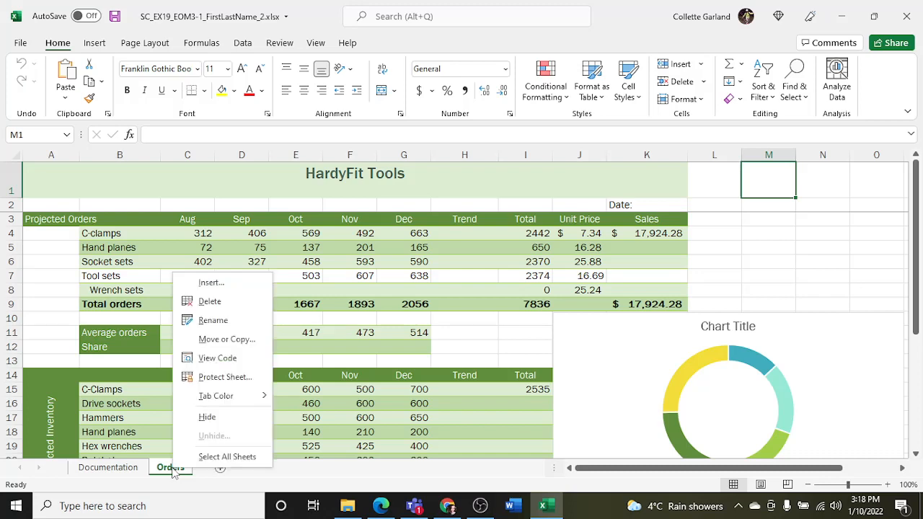
pyautogui.moveTo(213, 320)
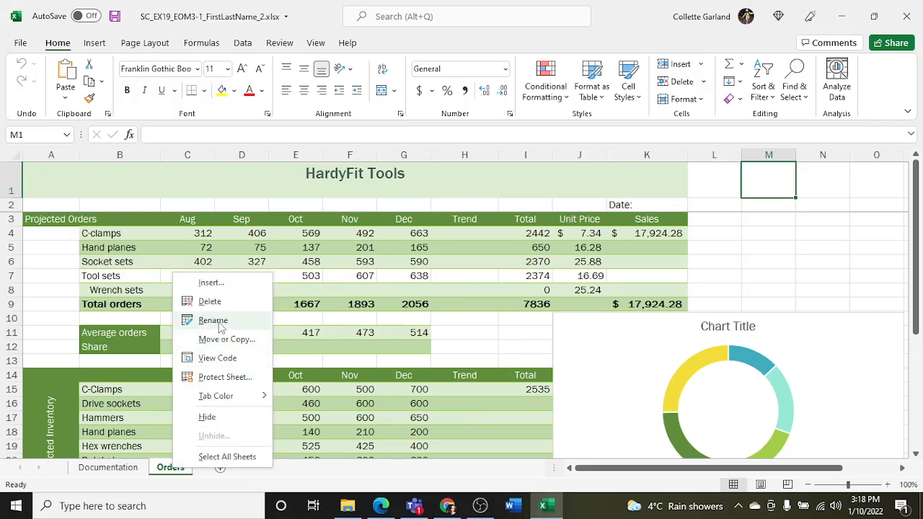
# Start renaming the Orders sheet tab to 'Orders and Inventory'.
pyautogui.click(212, 320)
pyautogui.write(' and Inventory')
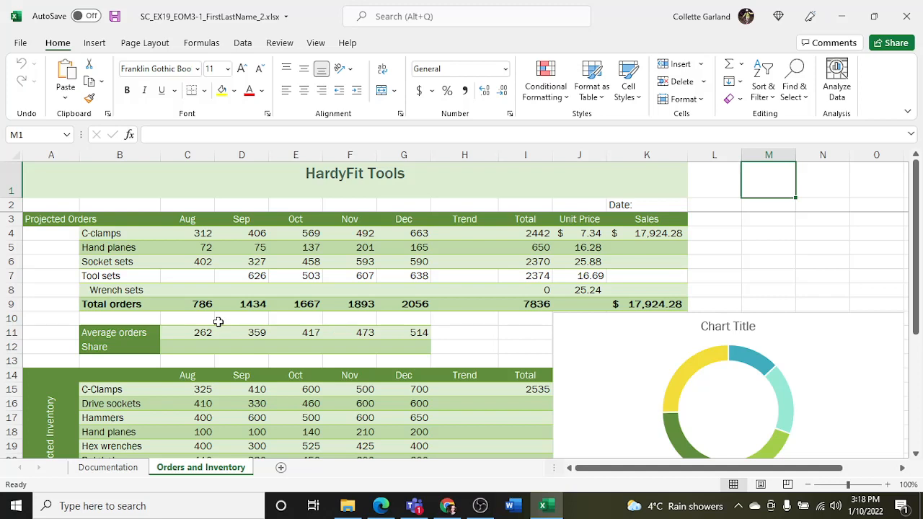
pyautogui.moveTo(51, 207)
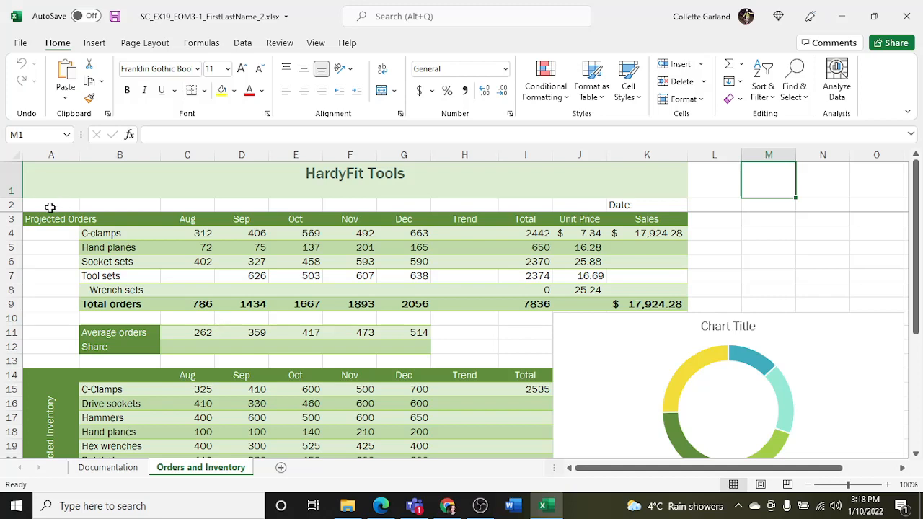
# Unfreeze all panes so every row scrolls.
pyautogui.click(50, 361)
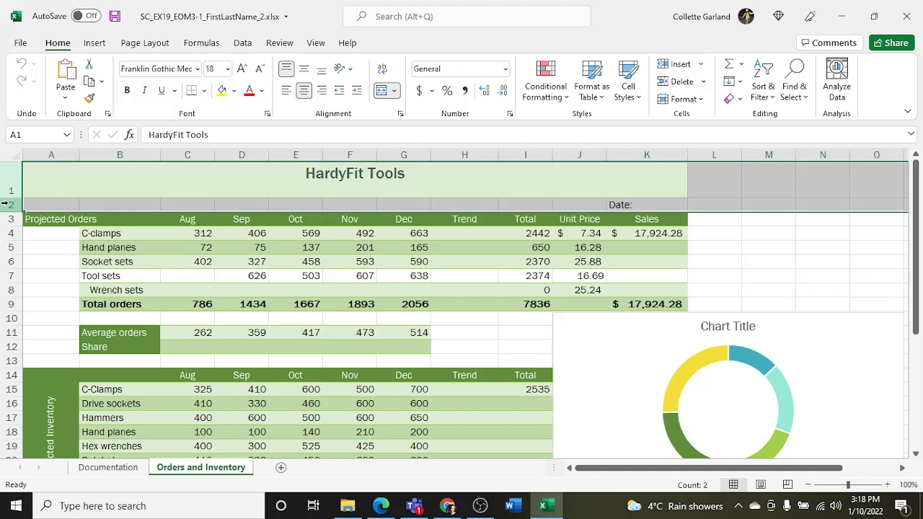
pyautogui.click(316, 43)
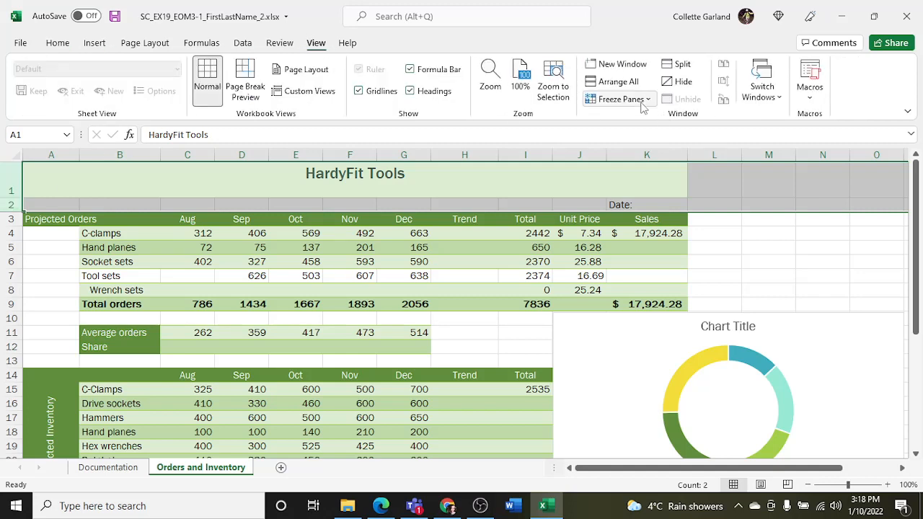
pyautogui.click(618, 99)
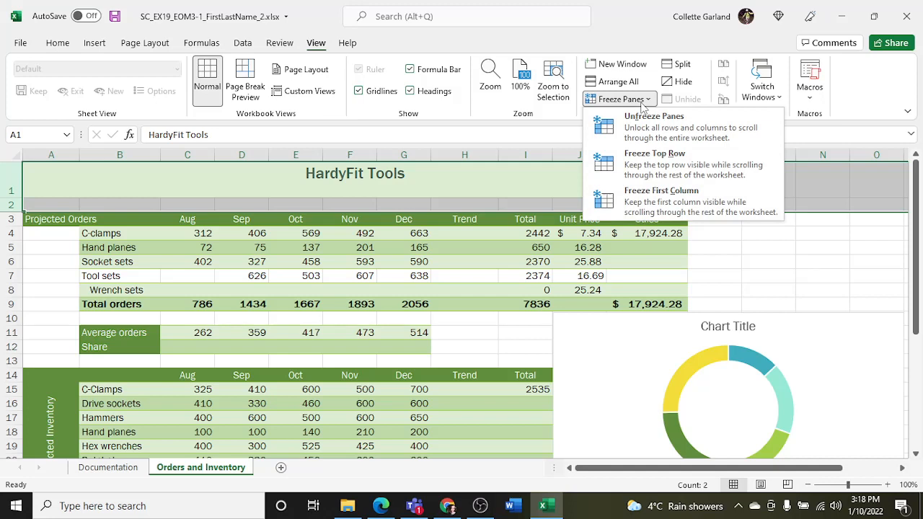
pyautogui.moveTo(655, 126)
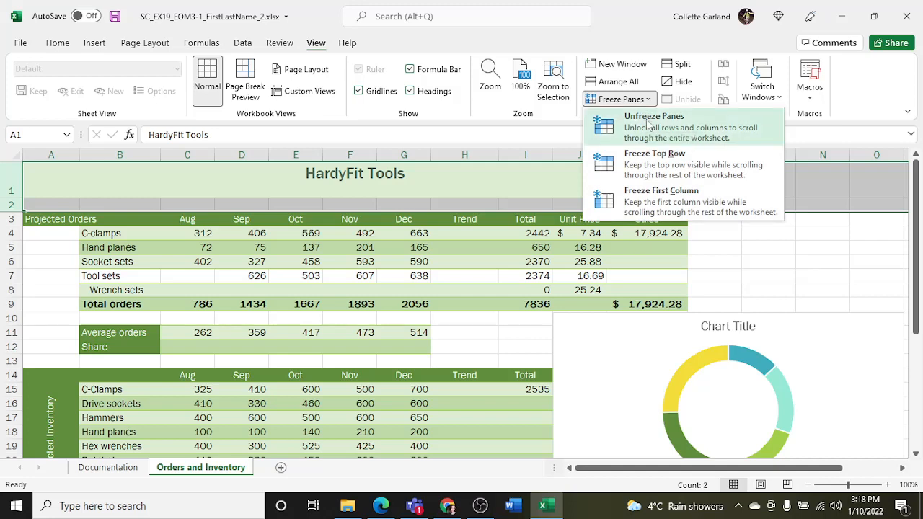
pyautogui.click(654, 116)
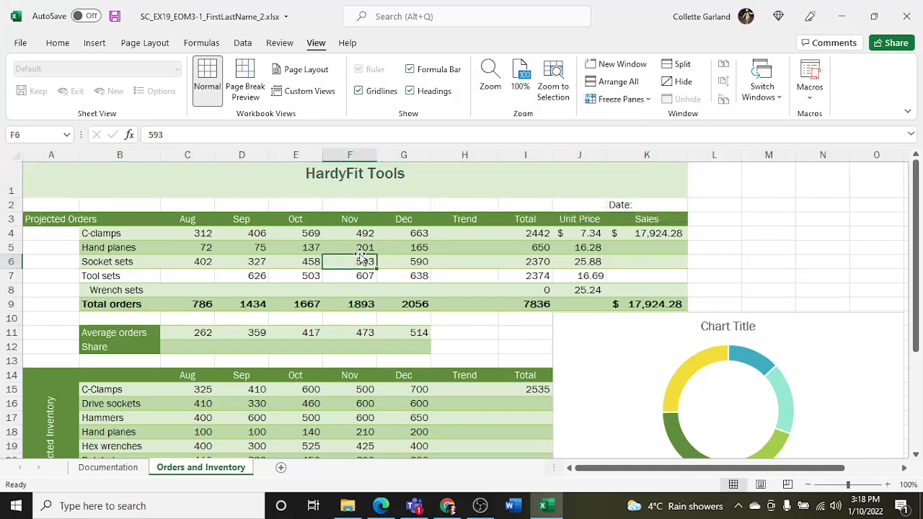
pyautogui.scroll(-3)
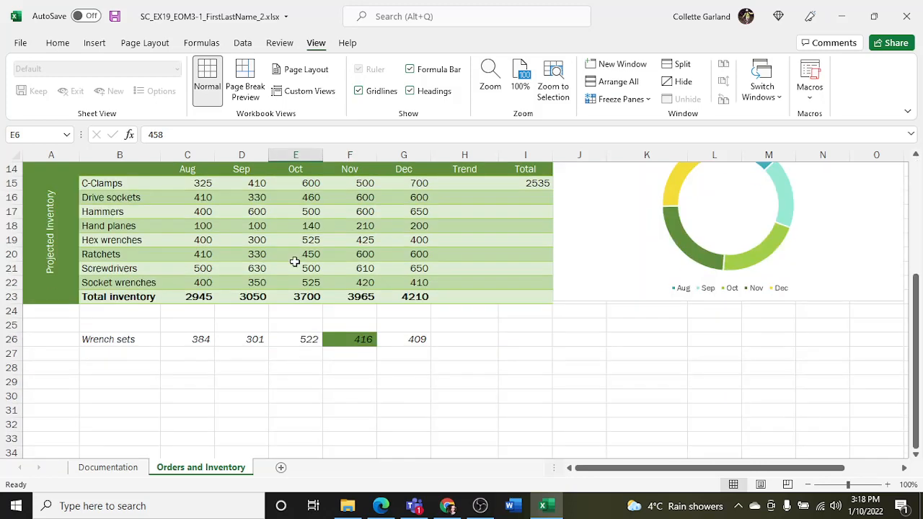
pyautogui.scroll(3)
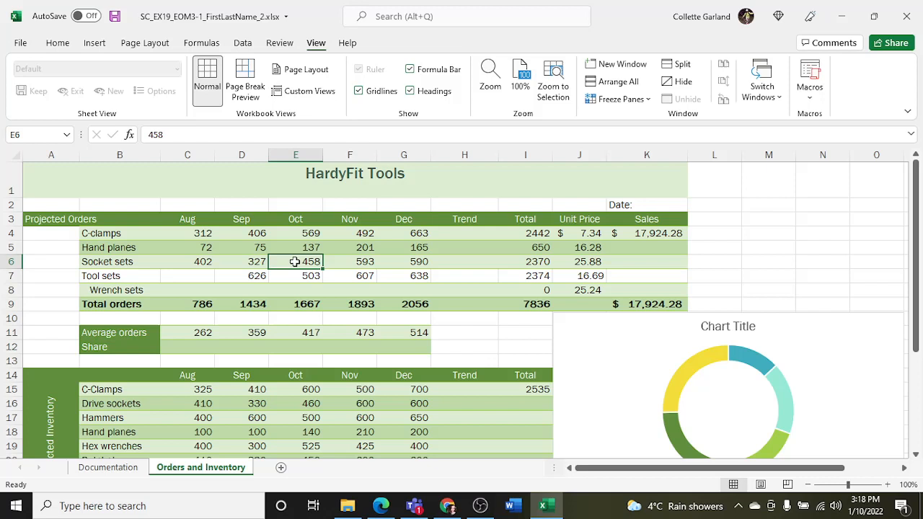
pyautogui.moveTo(272, 215)
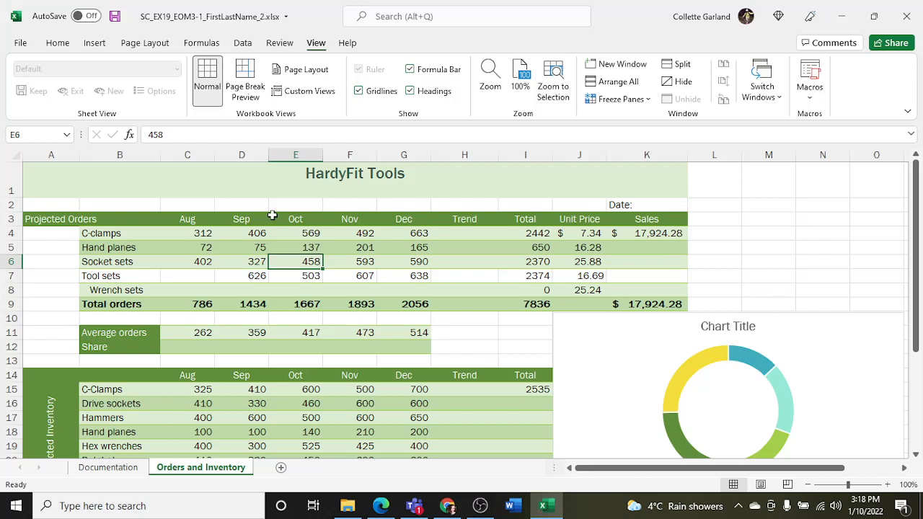
# Vertically center the HardyFit Tools title with Middle Align.
pyautogui.click(354, 177)
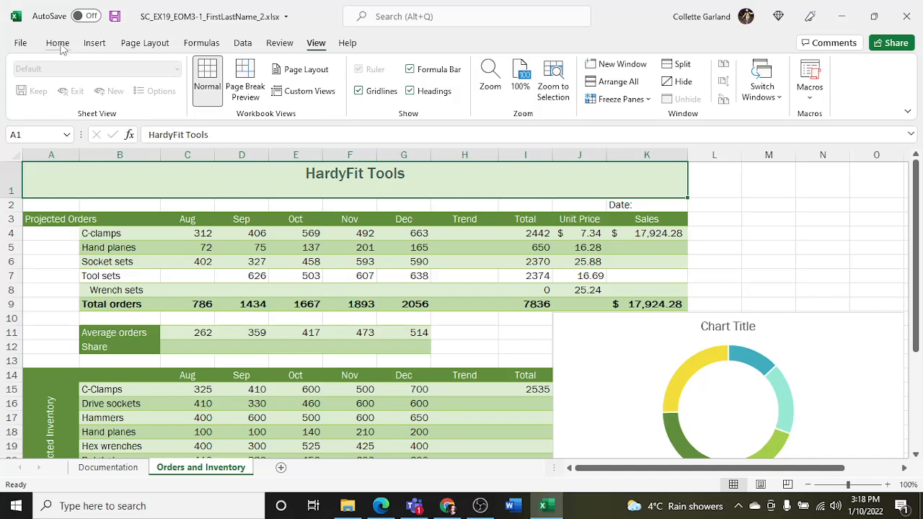
pyautogui.click(57, 42)
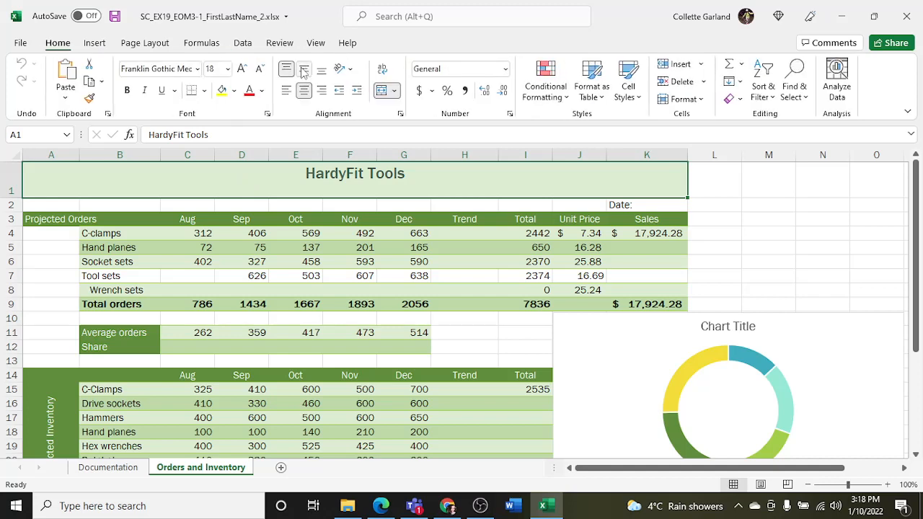
pyautogui.click(304, 69)
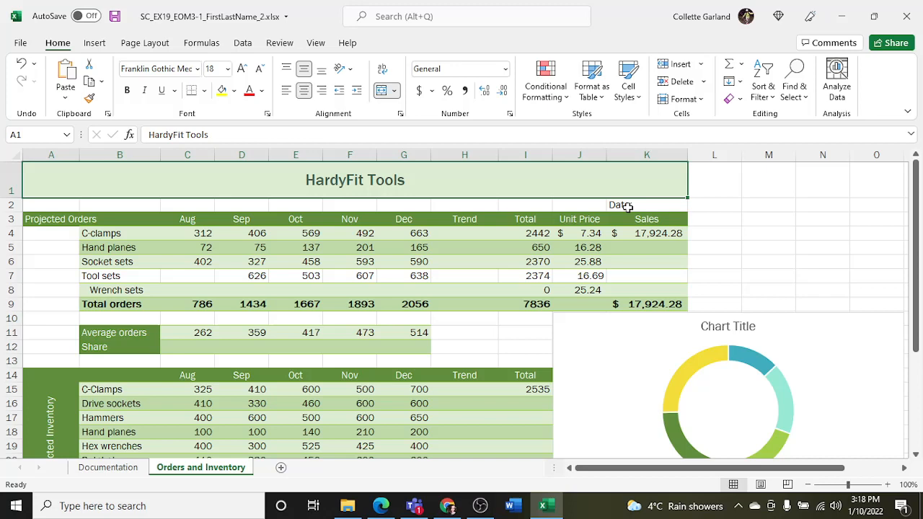
# Move the Date: label from K2 to A2 and enter =NOW() in B2.
pyautogui.click(646, 204)
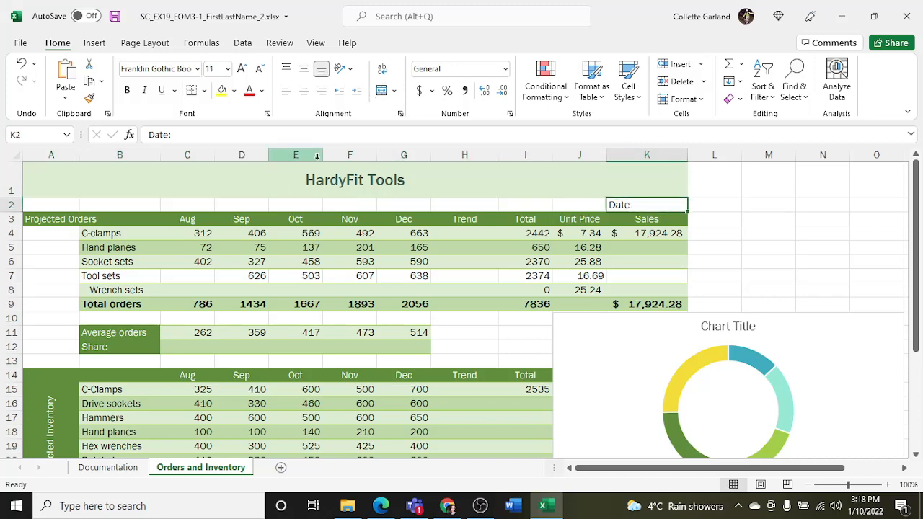
pyautogui.press('ctrl+c')
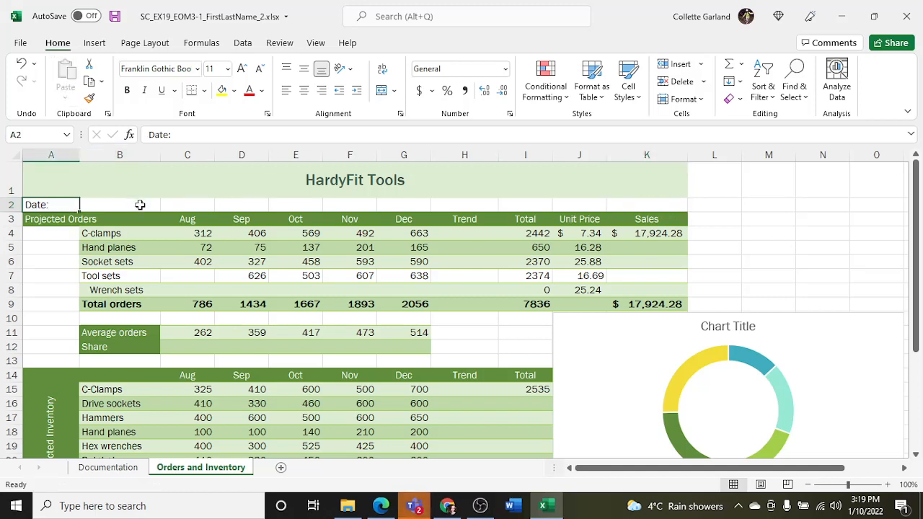
pyautogui.click(120, 204)
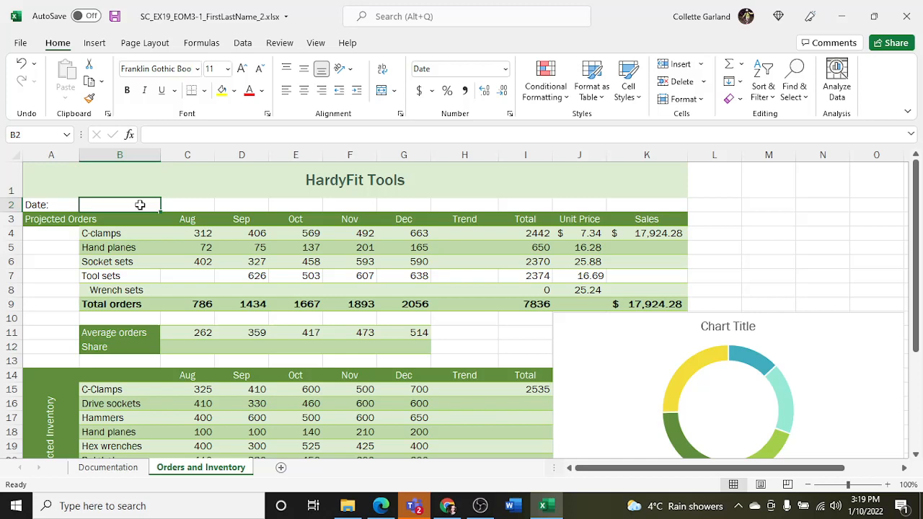
pyautogui.write('=')
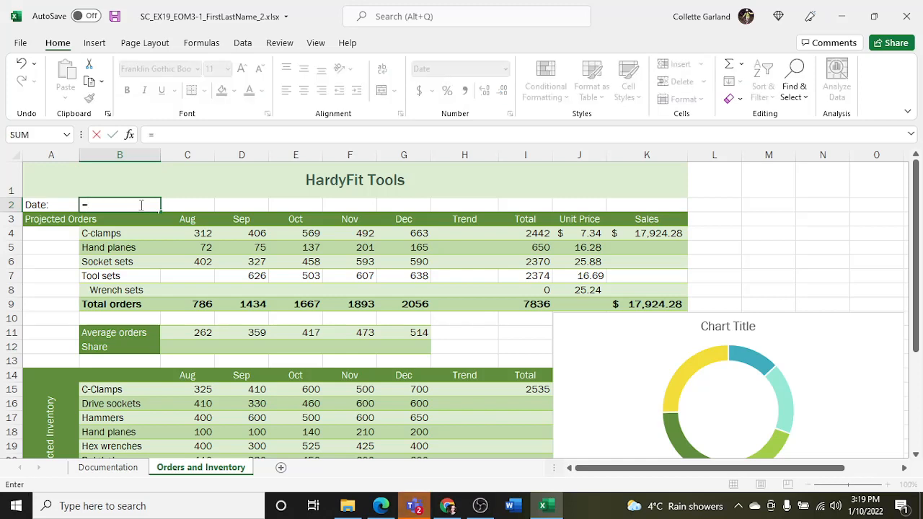
pyautogui.write('NOW')
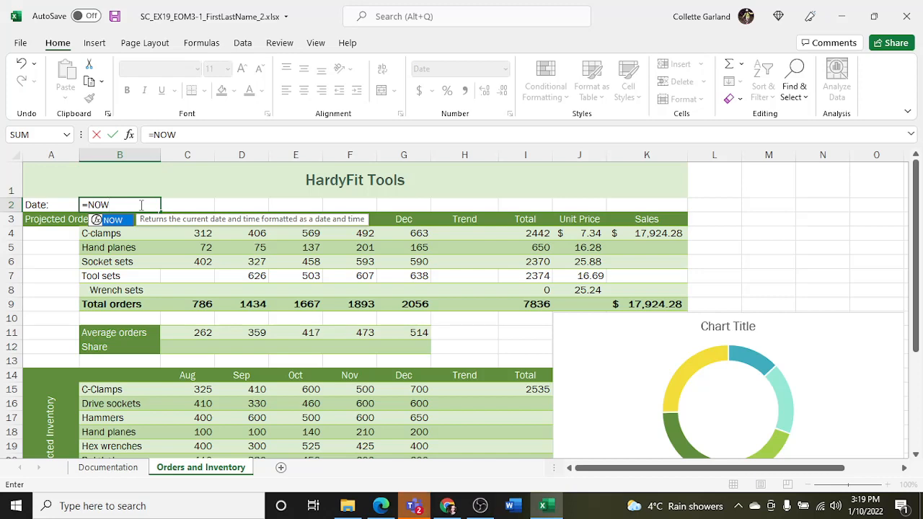
pyautogui.write('()')
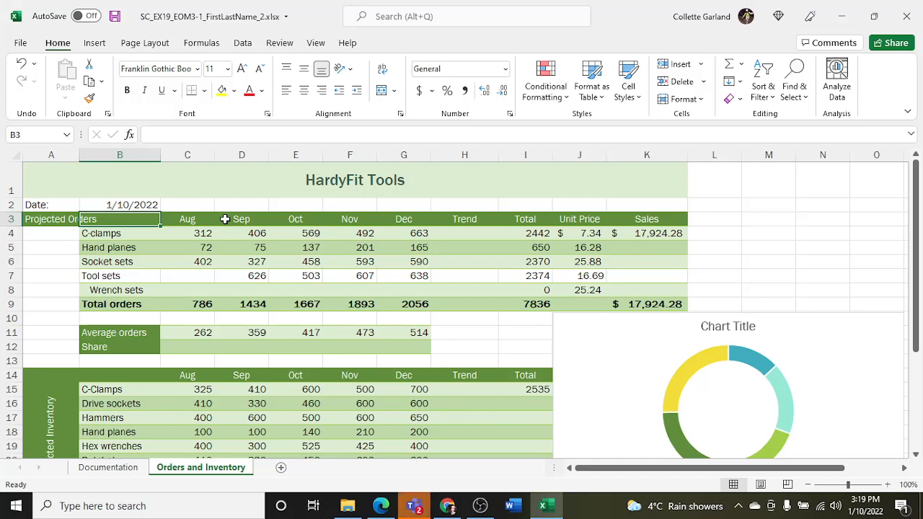
# Merge the Projected Orders label down rows 3–9, rotate it vertically, and narrow column A.
pyautogui.click(37, 218)
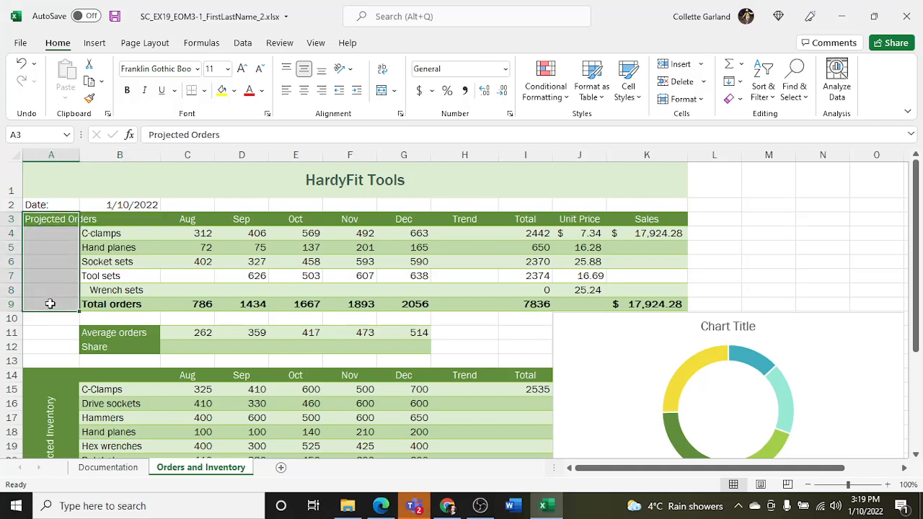
pyautogui.click(382, 91)
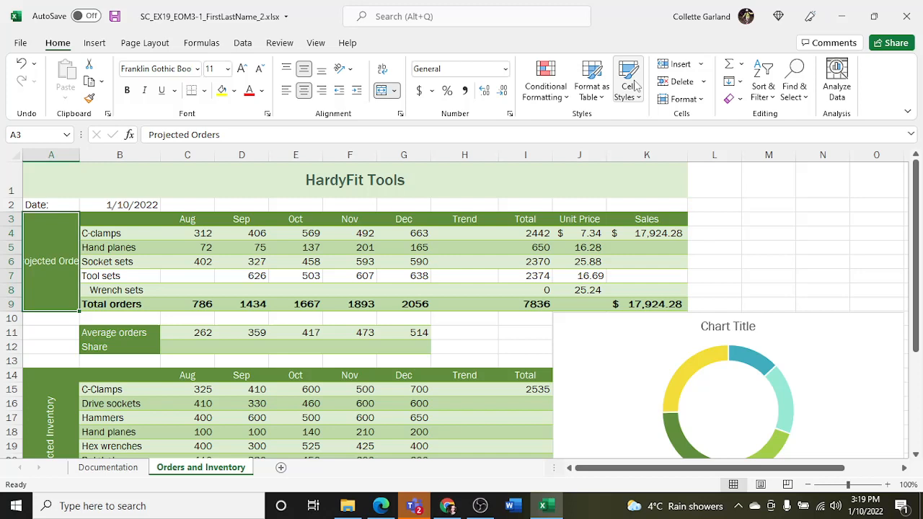
pyautogui.click(681, 98)
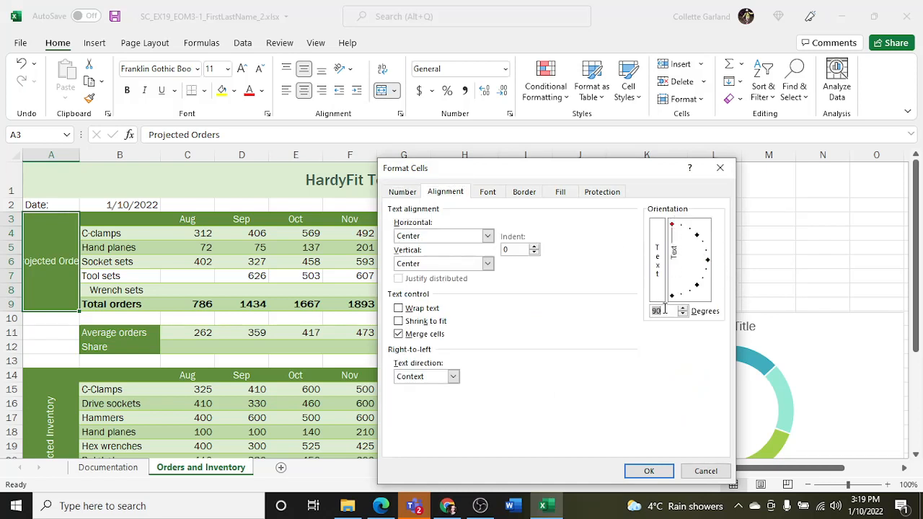
pyautogui.click(648, 471)
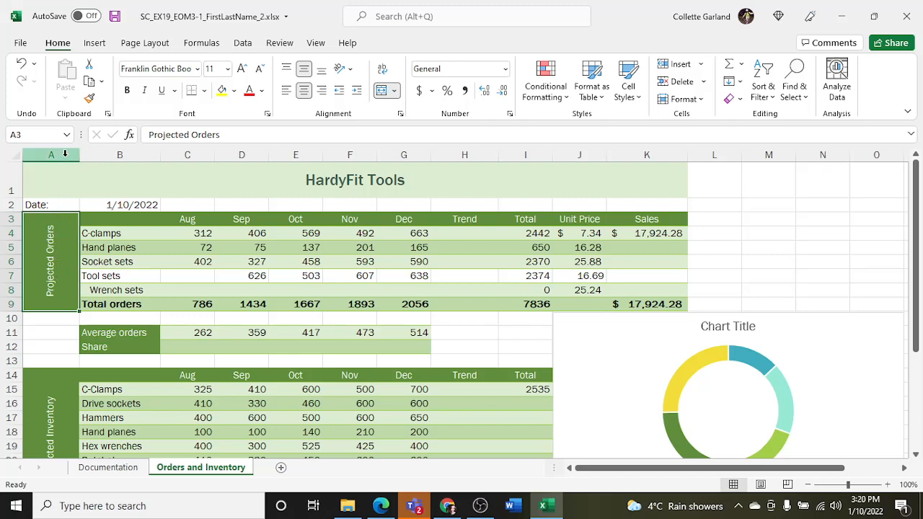
pyautogui.rightClick(50, 155)
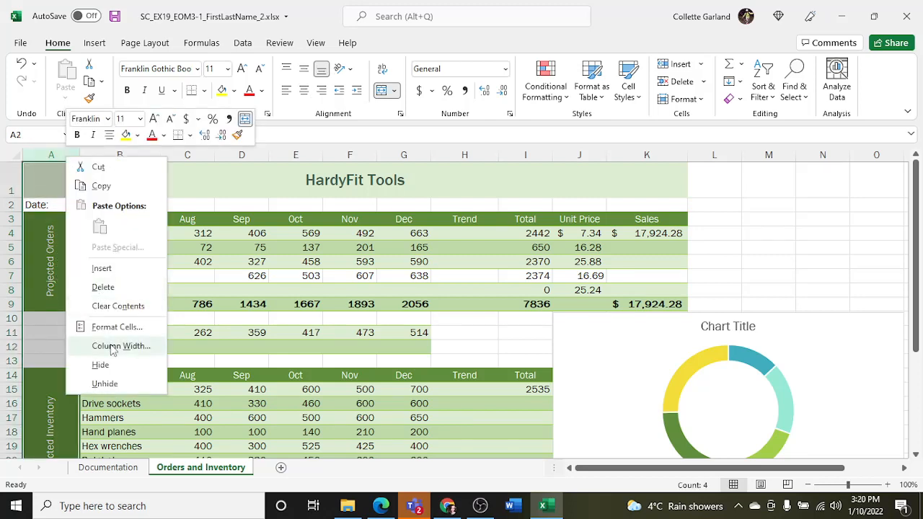
pyautogui.click(121, 345)
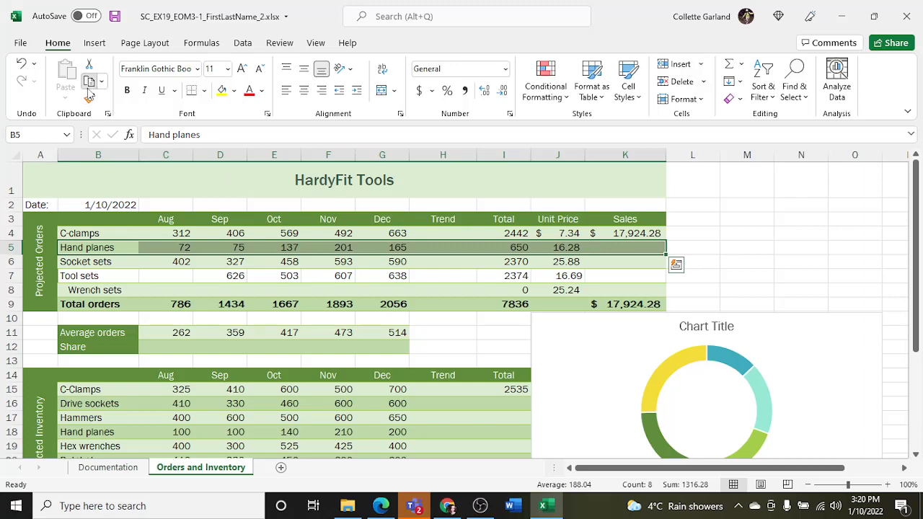
# Copy the Hand planes row and pick Tool sets B7:K7 as the paste destination.
pyautogui.click(91, 81)
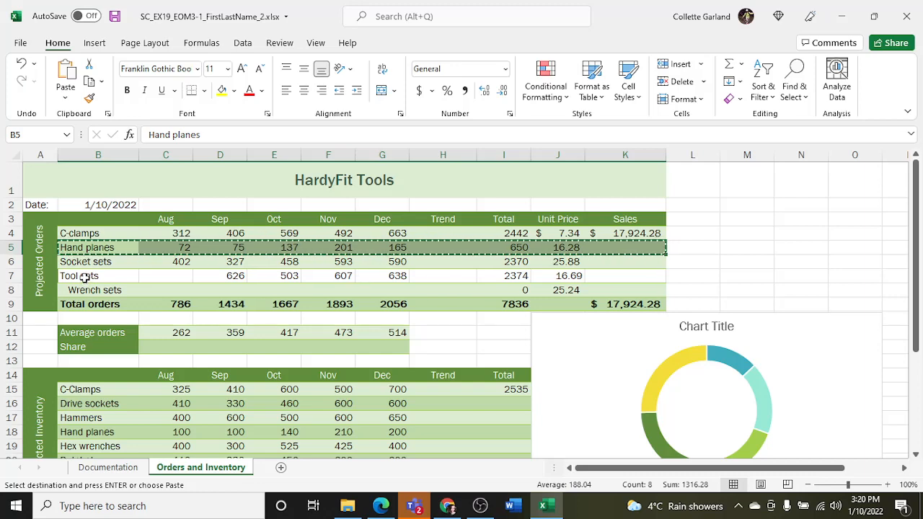
pyautogui.click(98, 275)
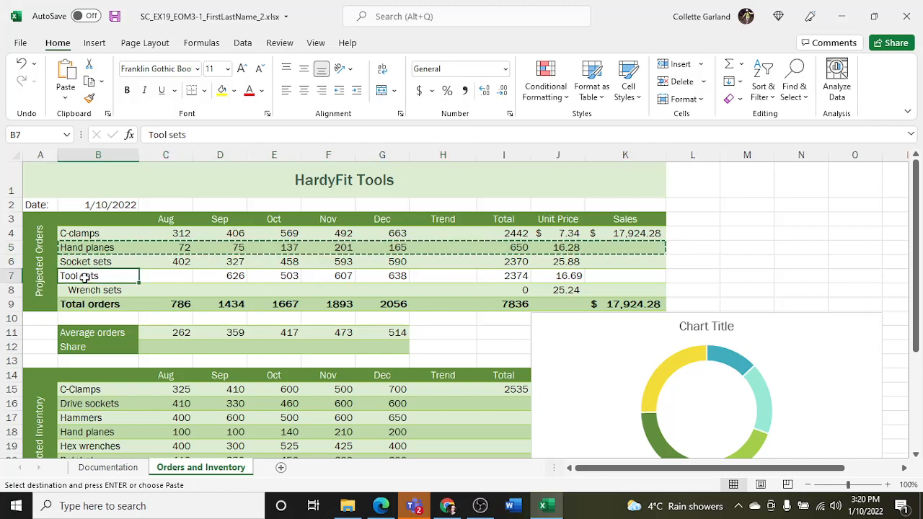
pyautogui.moveTo(98, 262); pyautogui.dragTo(557, 275)
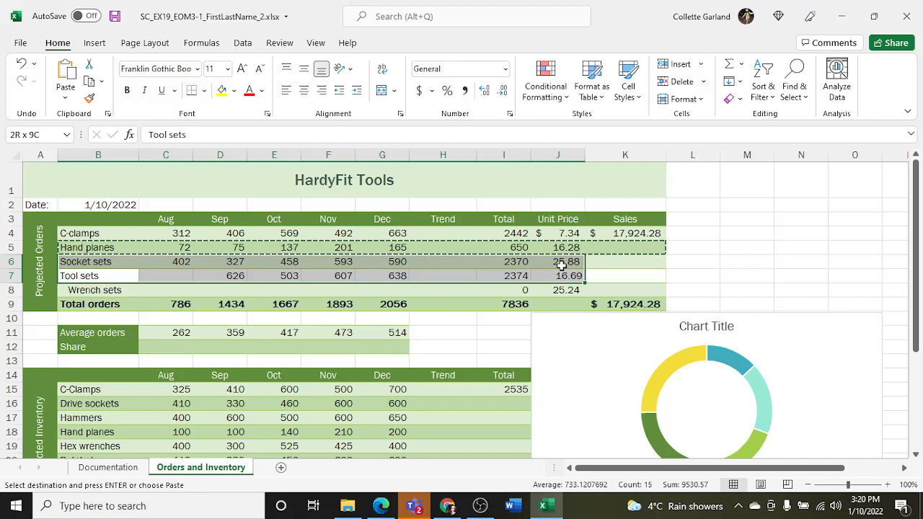
pyautogui.click(98, 276)
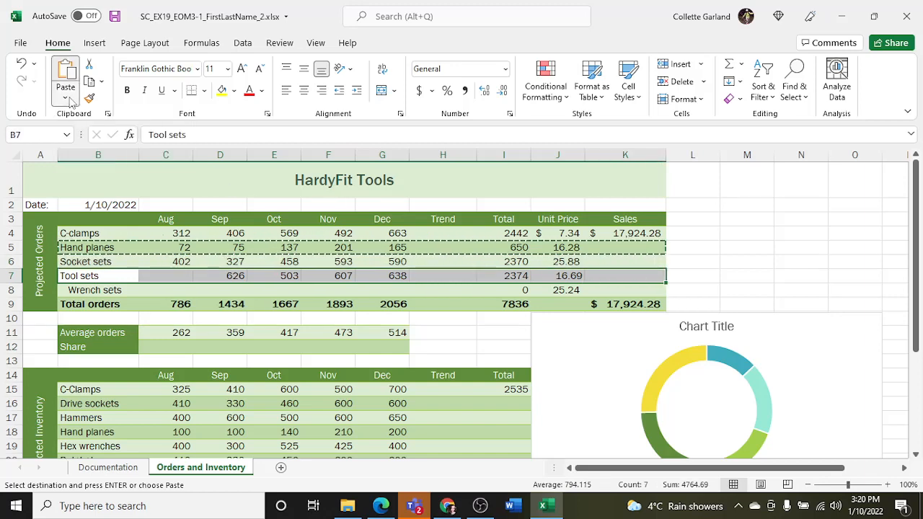
pyautogui.click(66, 97)
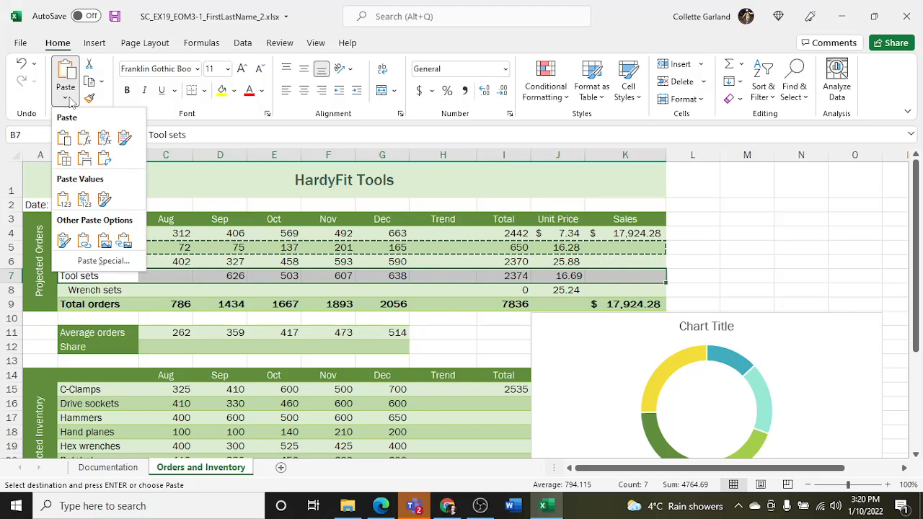
pyautogui.moveTo(70, 190)
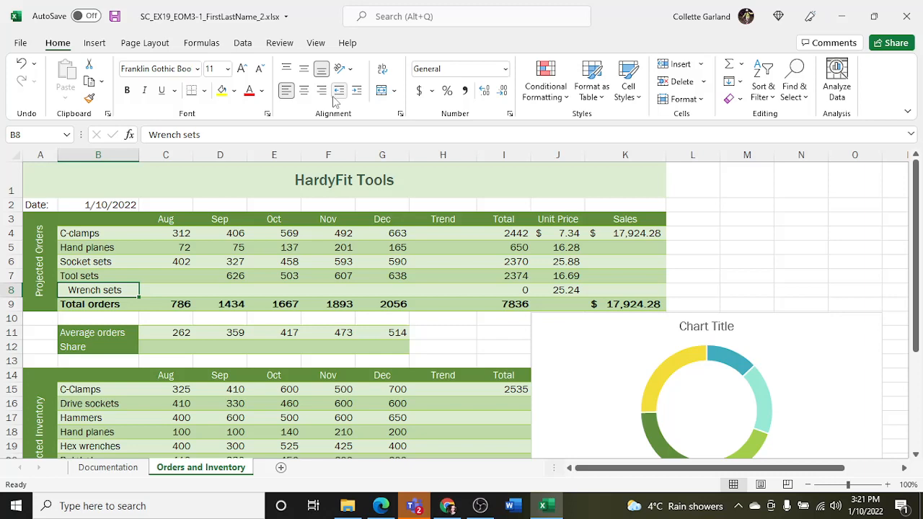
pyautogui.moveTo(340, 99)
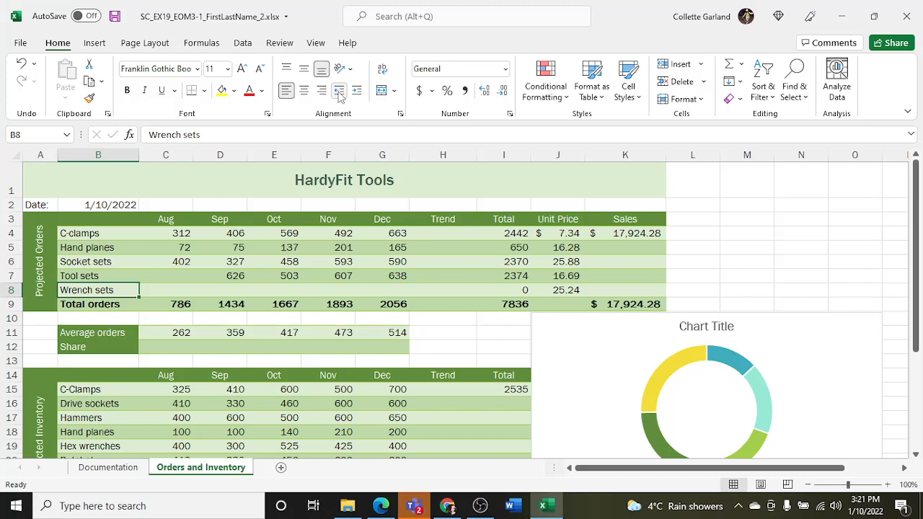
# Scroll down the Orders and Inventory sheet.
pyautogui.scroll(-3)
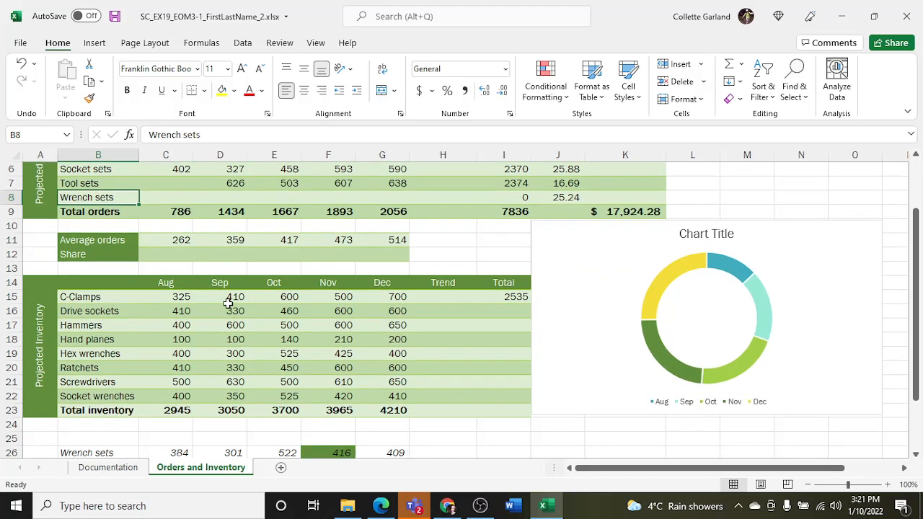
# Paste values 384, 301, 522, 416 and 409 into the Wrench sets row from C8.
pyautogui.scroll(-3)
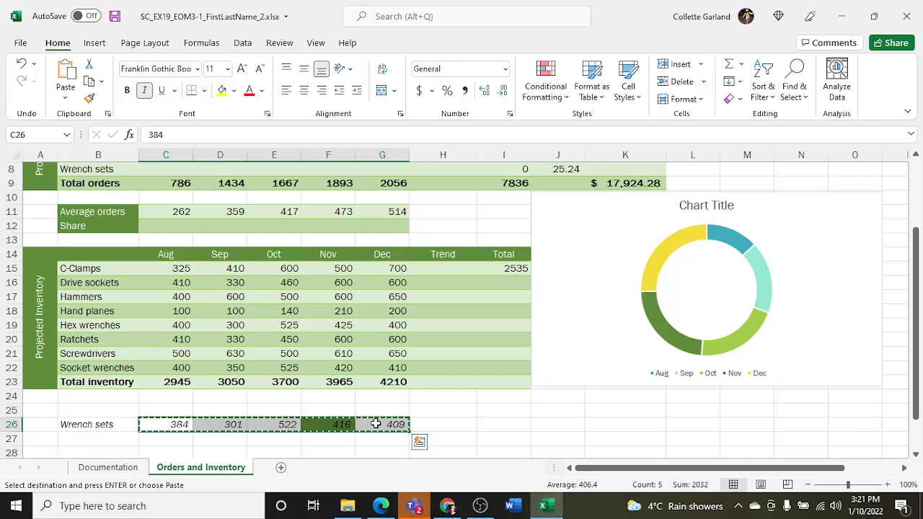
pyautogui.moveTo(315, 348)
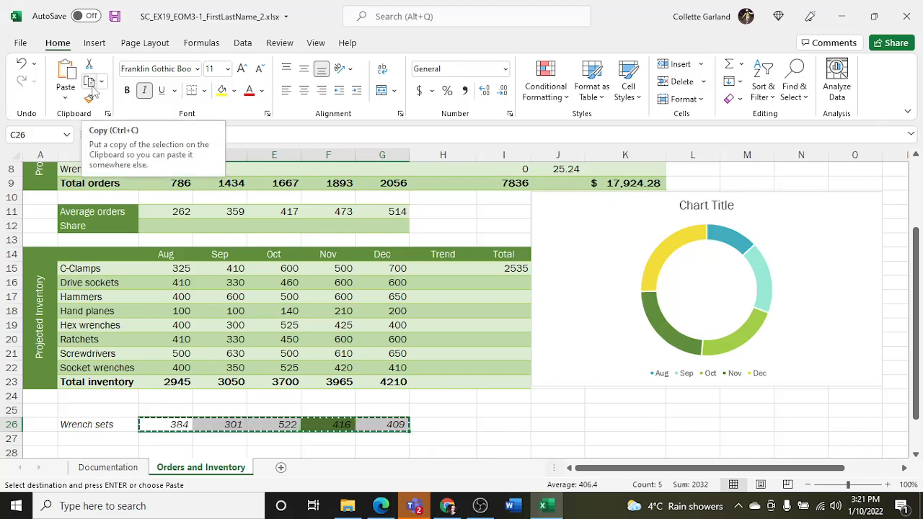
pyautogui.scroll(3)
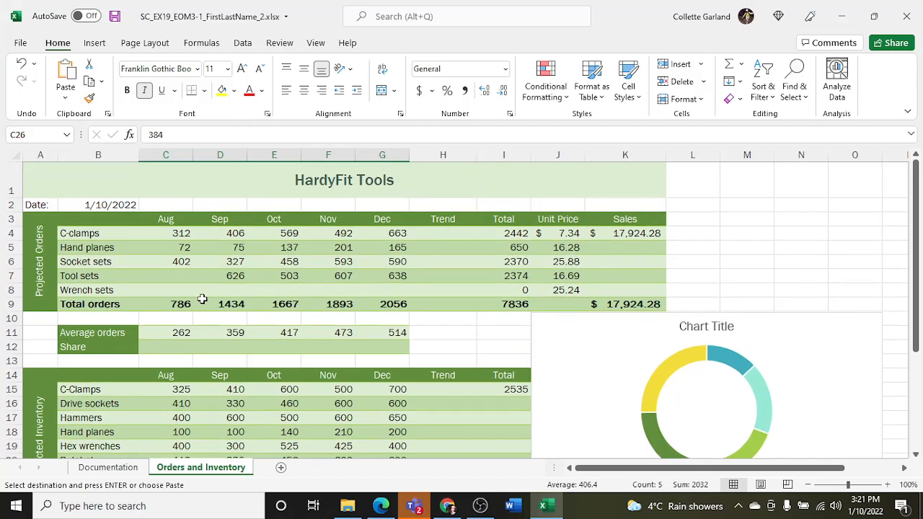
pyautogui.click(166, 290)
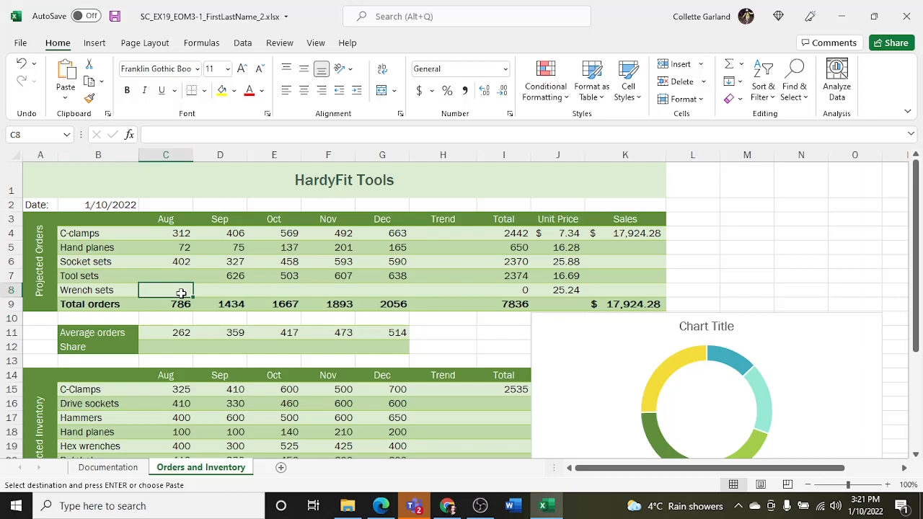
pyautogui.click(66, 97)
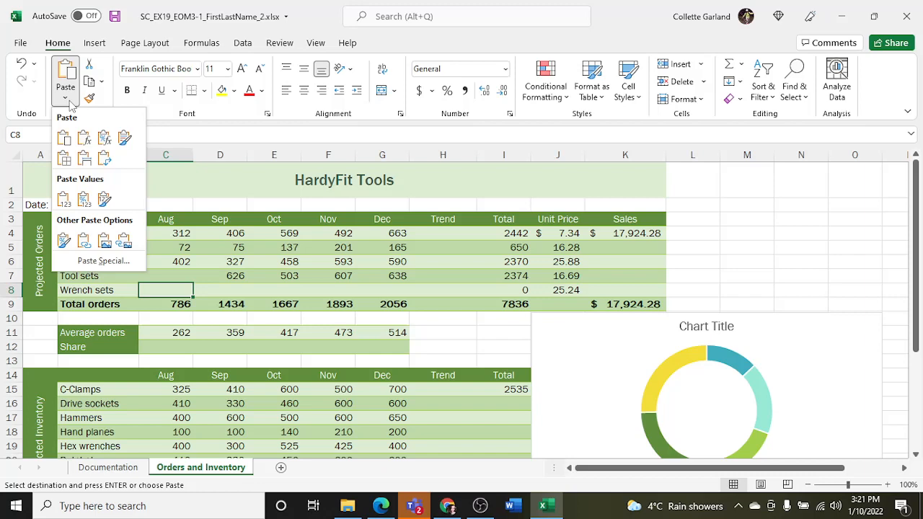
pyautogui.click(64, 198)
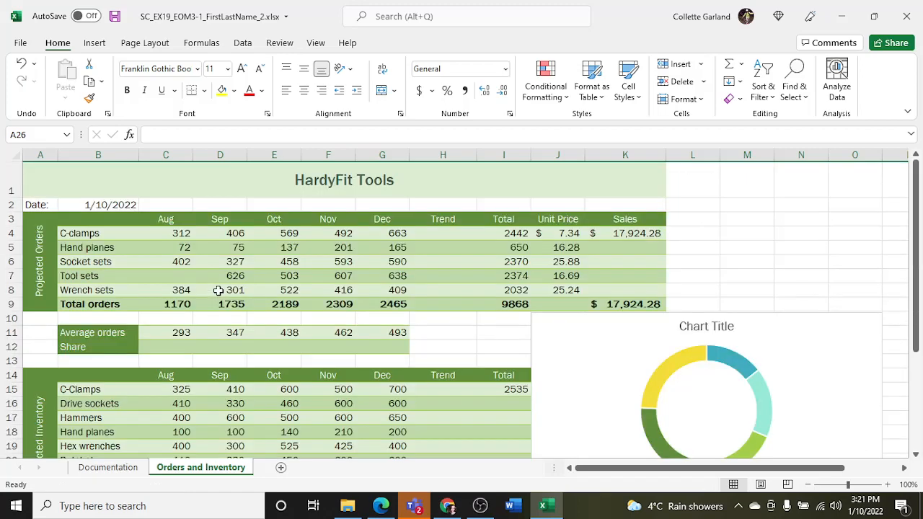
pyautogui.click(220, 290)
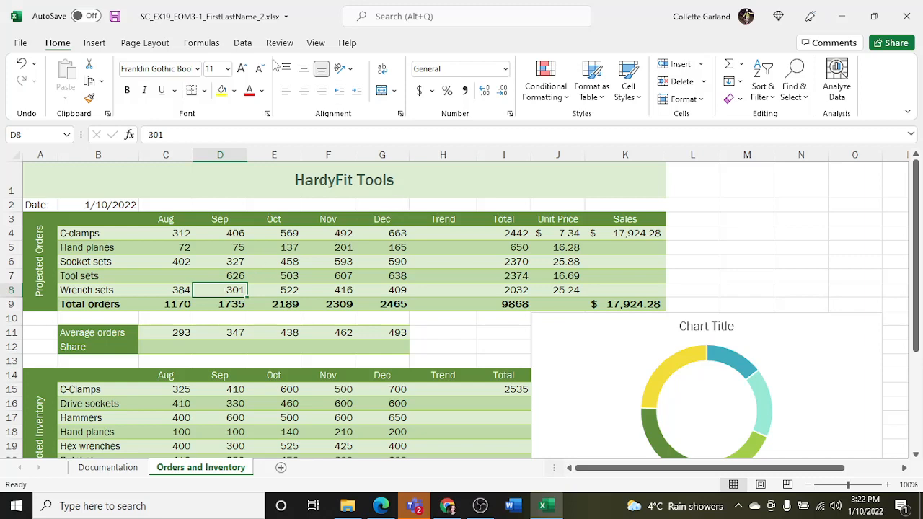
# Goal Seek C11 to 300 by changing C7, making the Tool sets August value 330.
pyautogui.click(242, 43)
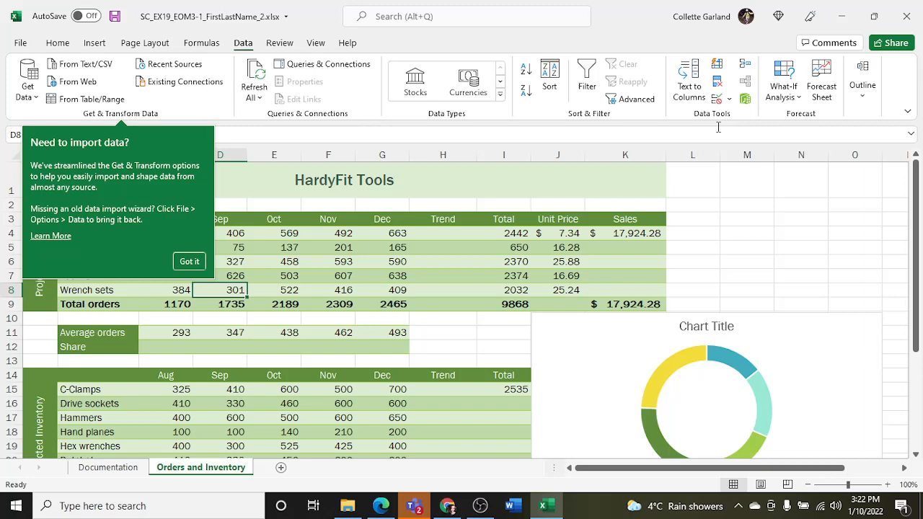
pyautogui.moveTo(784, 86)
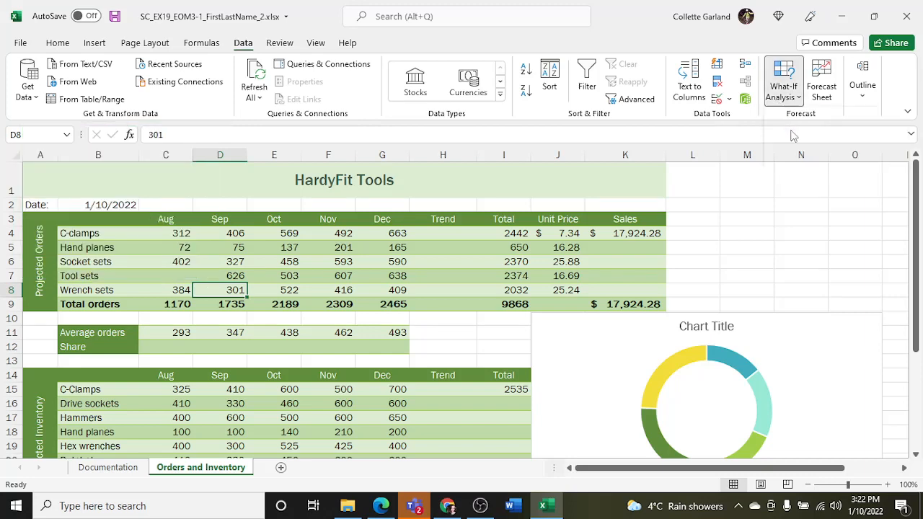
pyautogui.click(783, 79)
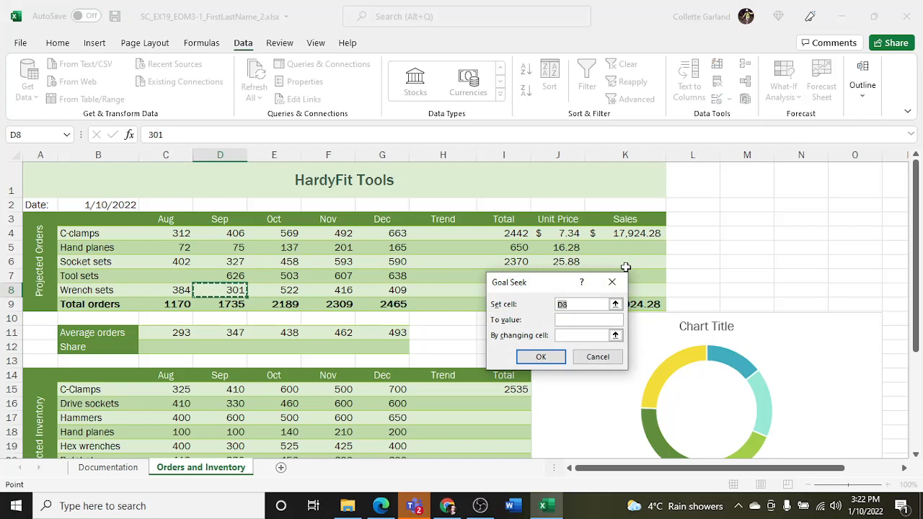
pyautogui.write('C11')
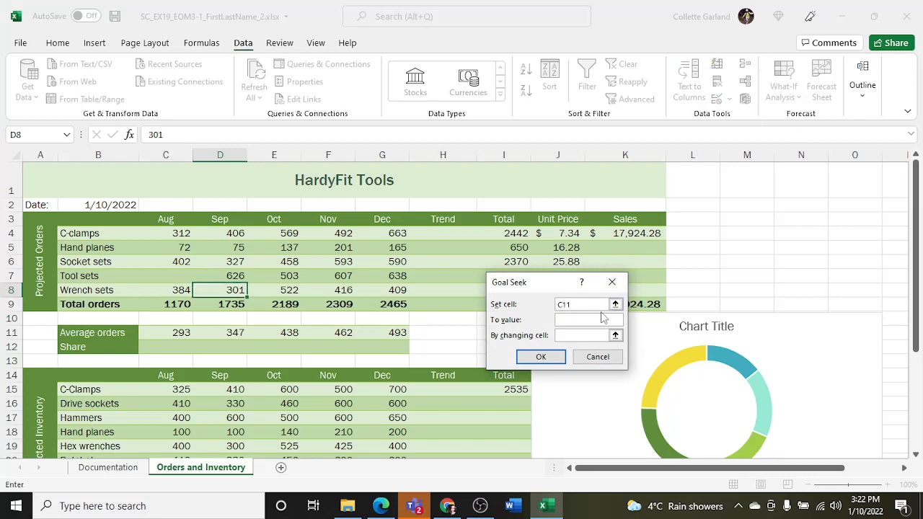
pyautogui.write('300')
pyautogui.write('C')
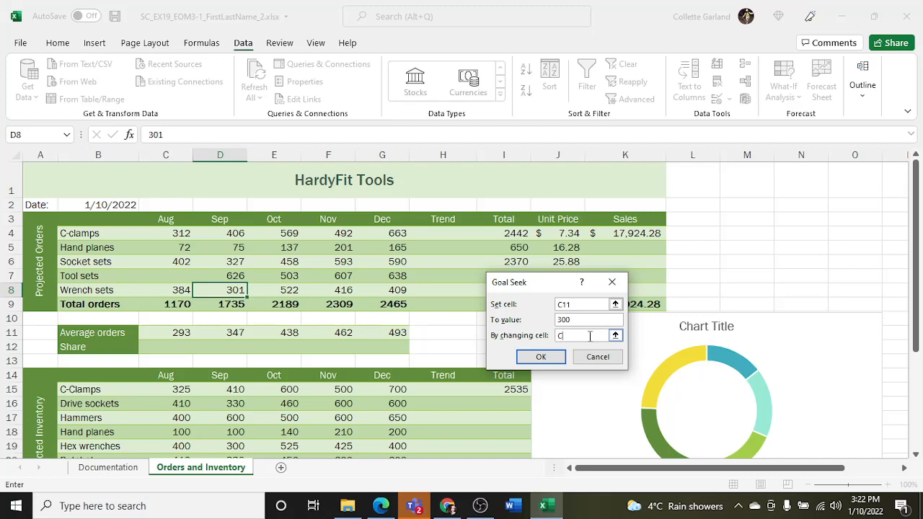
pyautogui.click(541, 356)
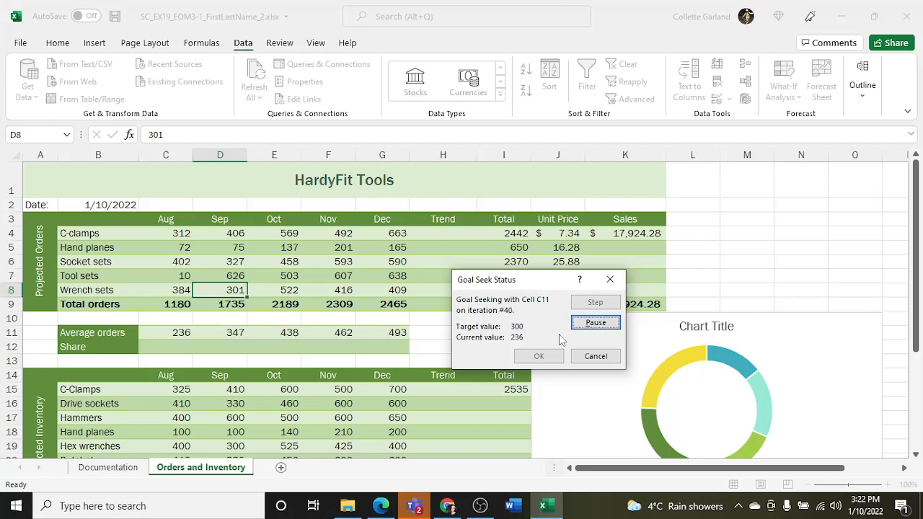
pyautogui.click(596, 323)
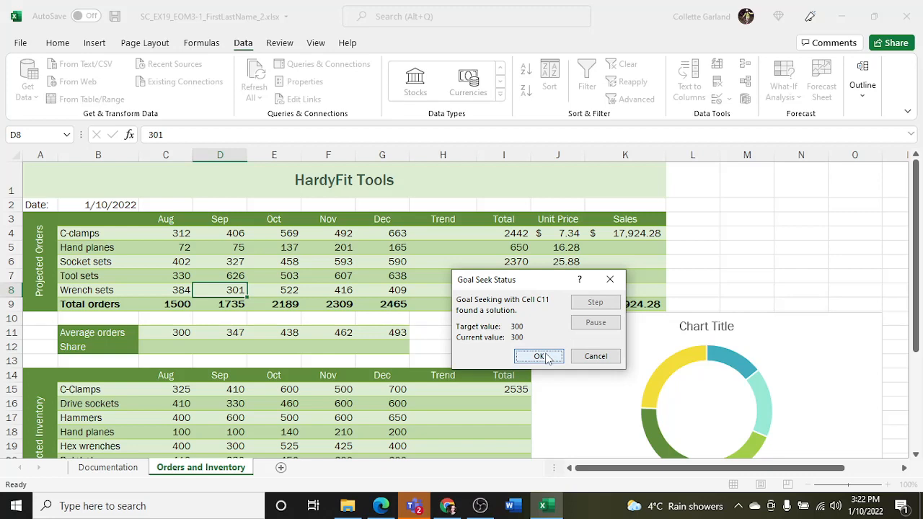
pyautogui.click(539, 355)
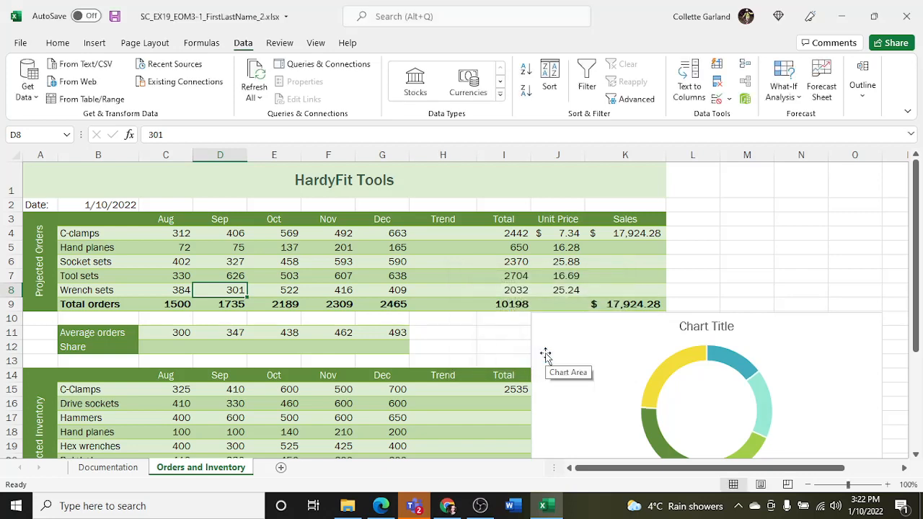
pyautogui.moveTo(291, 334)
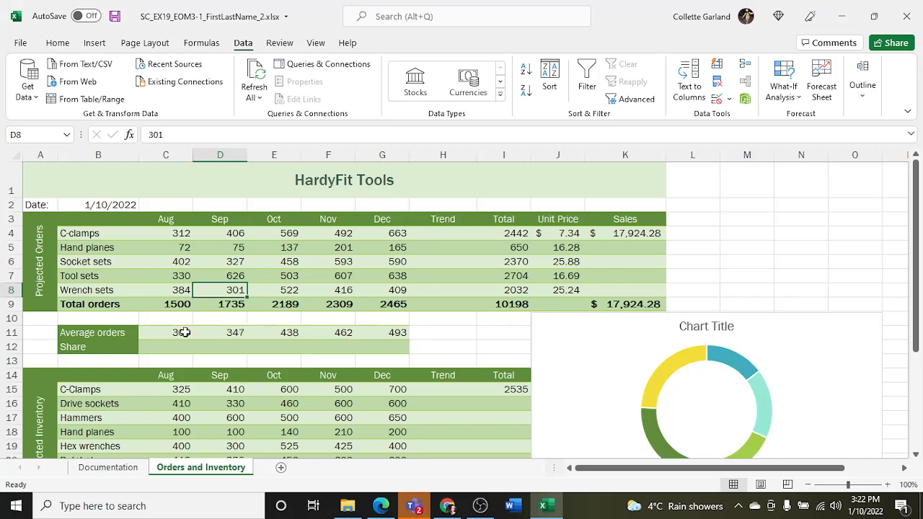
pyautogui.click(166, 333)
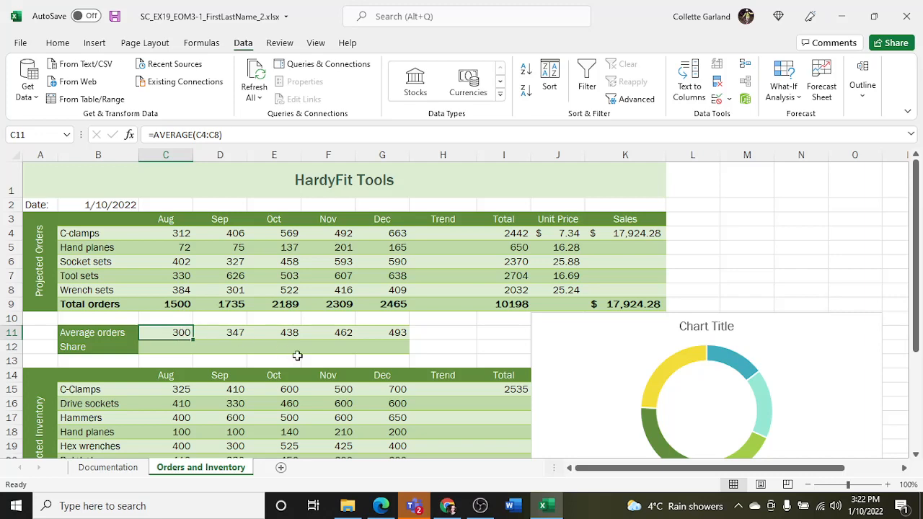
pyautogui.click(166, 275)
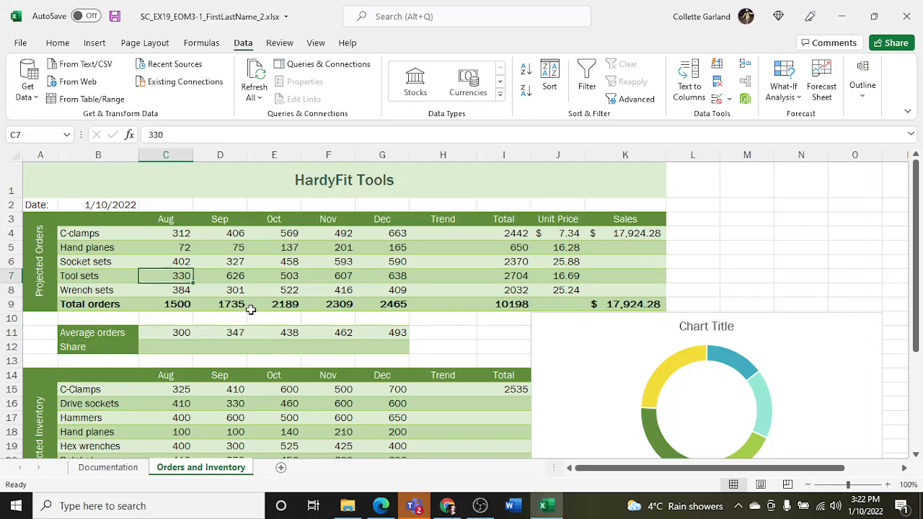
pyautogui.click(274, 303)
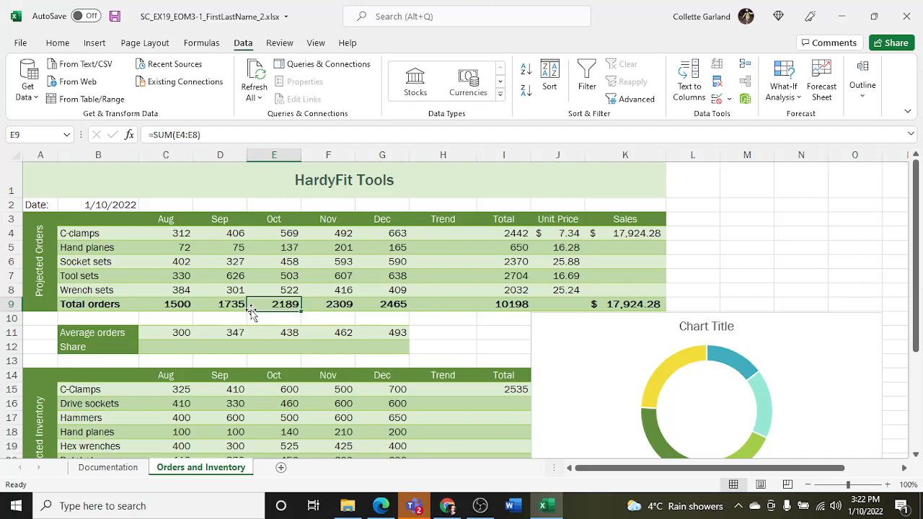
pyautogui.moveTo(485, 311)
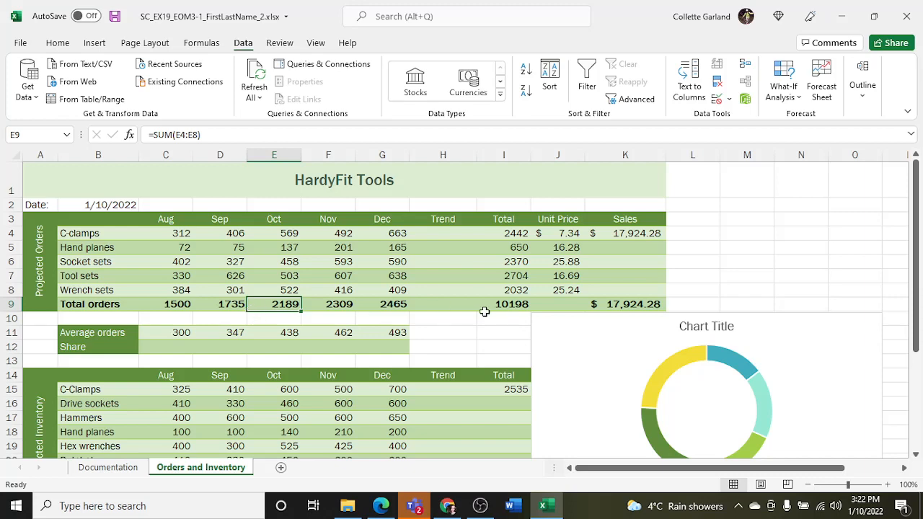
pyautogui.click(443, 233)
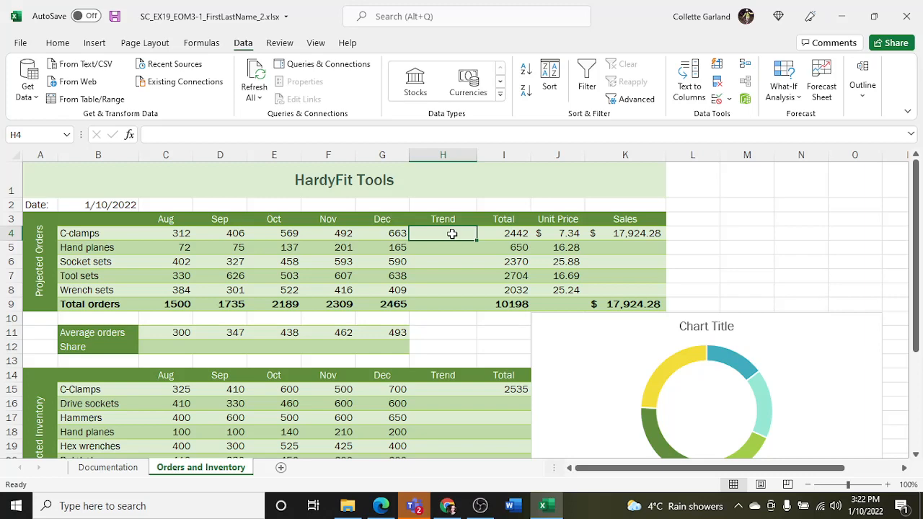
pyautogui.moveTo(103, 47)
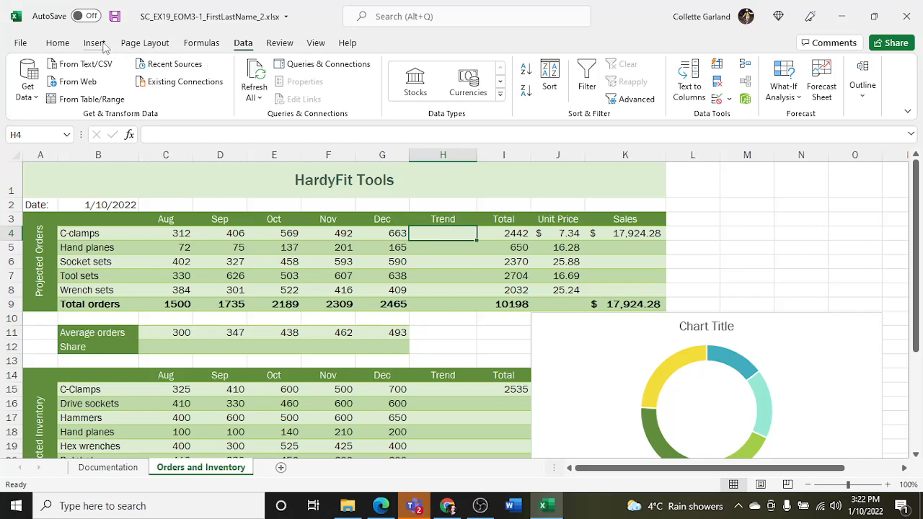
# Insert a line sparkline in H4 from the C-clamps range C4:G4.
pyautogui.click(94, 43)
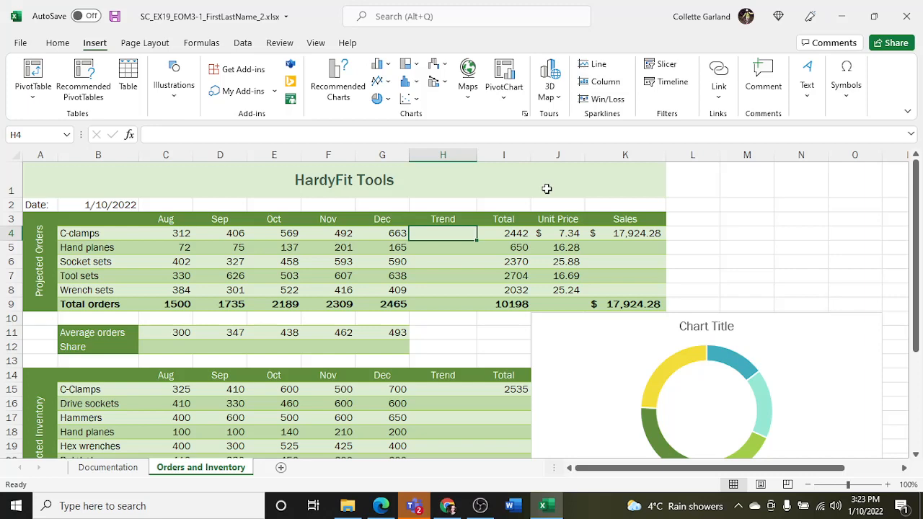
pyautogui.moveTo(165, 233); pyautogui.dragTo(329, 233)
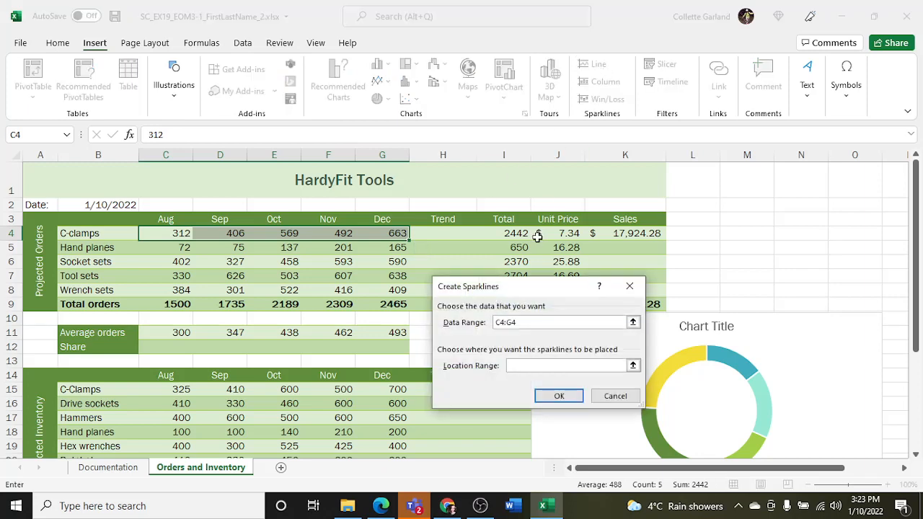
pyautogui.click(566, 366)
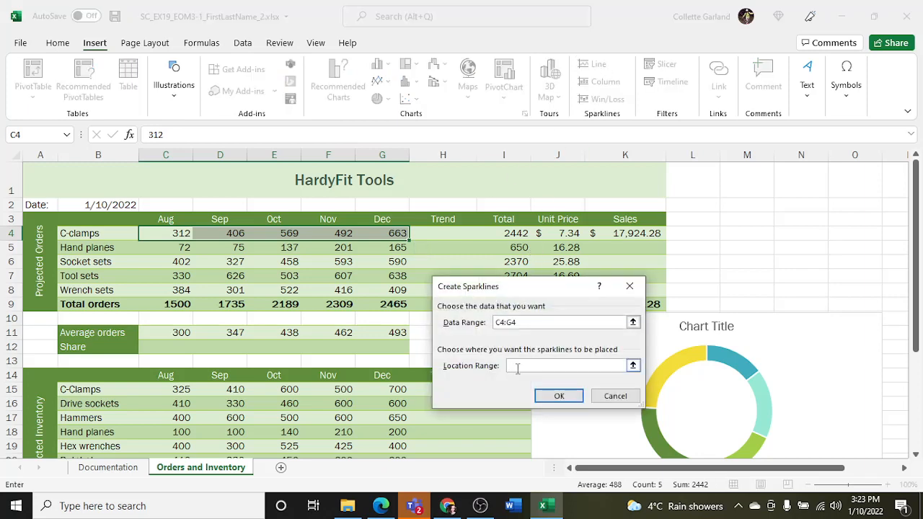
pyautogui.write('H4')
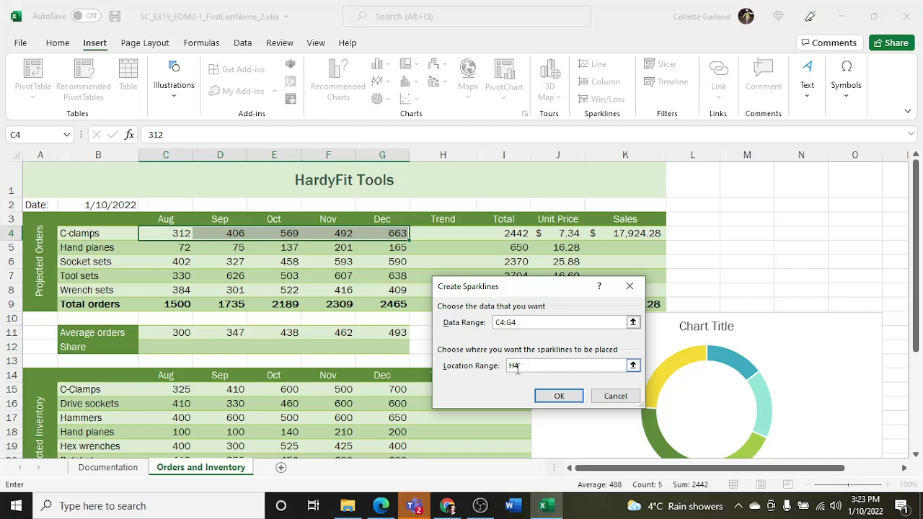
pyautogui.click(559, 395)
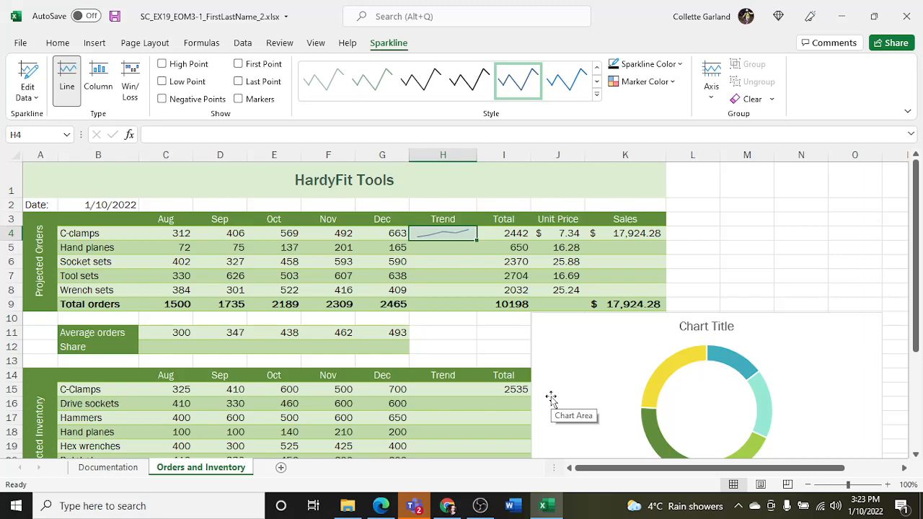
pyautogui.moveTo(488, 277)
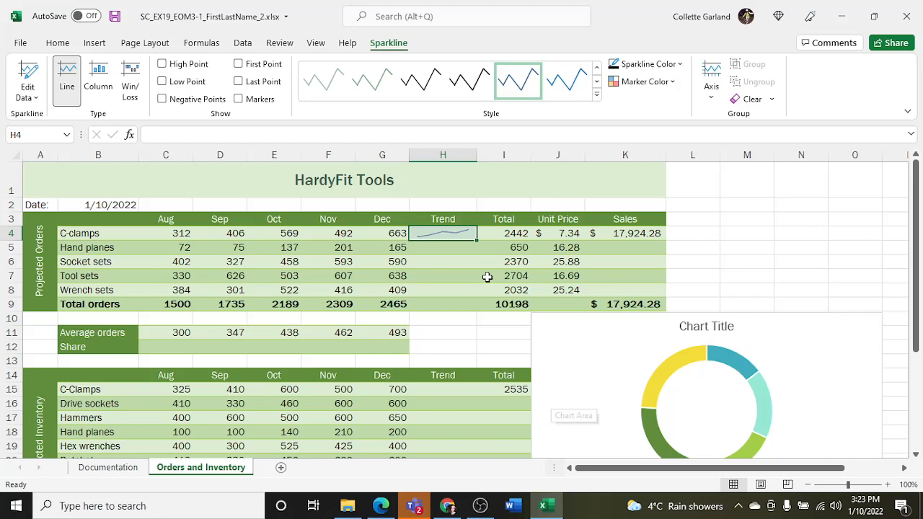
pyautogui.moveTo(478, 241)
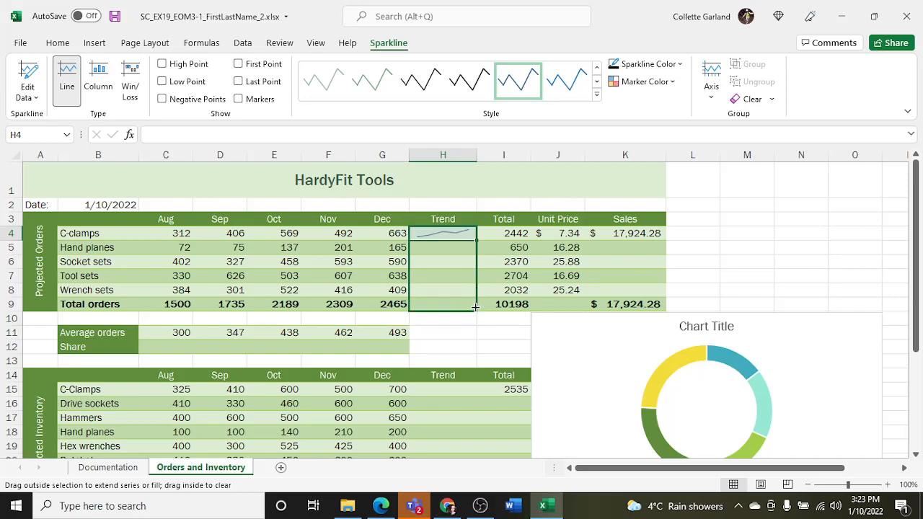
# Fill the Trend sparkline from H4 down to H9 without formatting, then select the sparkline group.
pyautogui.moveTo(443, 233); pyautogui.dragTo(443, 304)
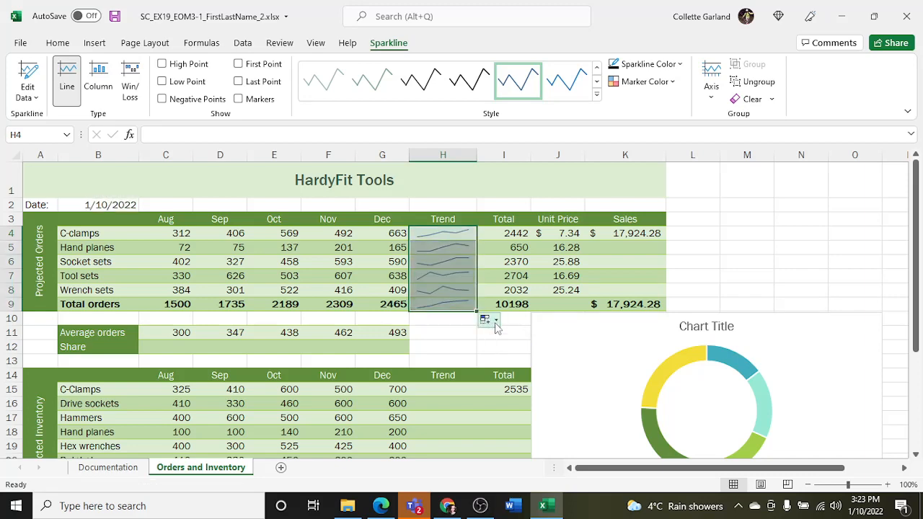
pyautogui.click(495, 321)
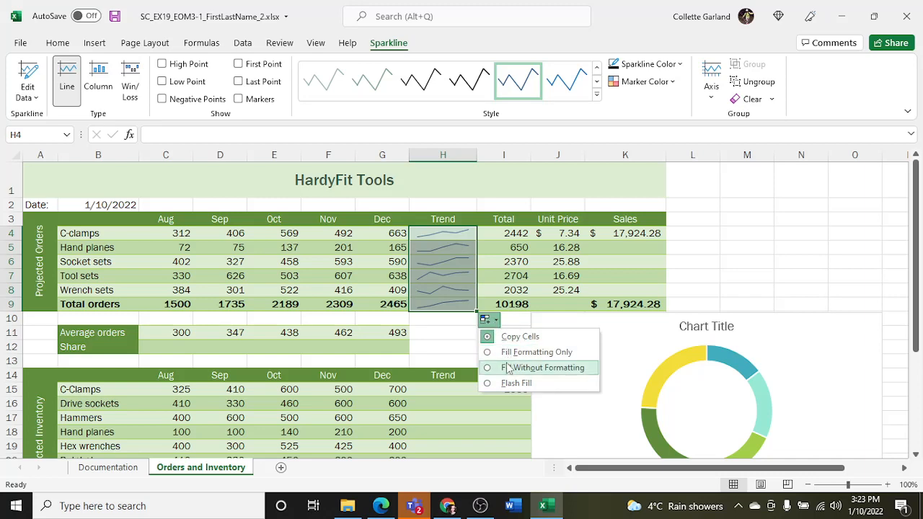
pyautogui.click(541, 367)
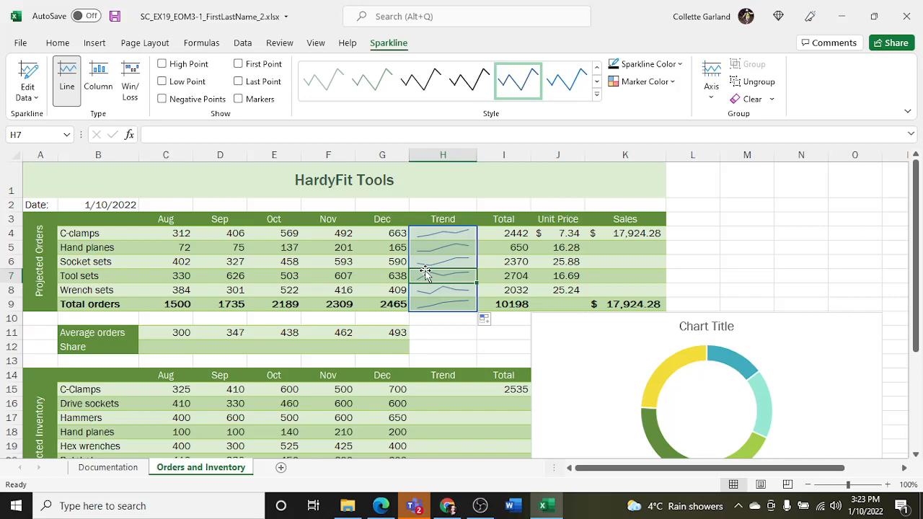
pyautogui.click(504, 261)
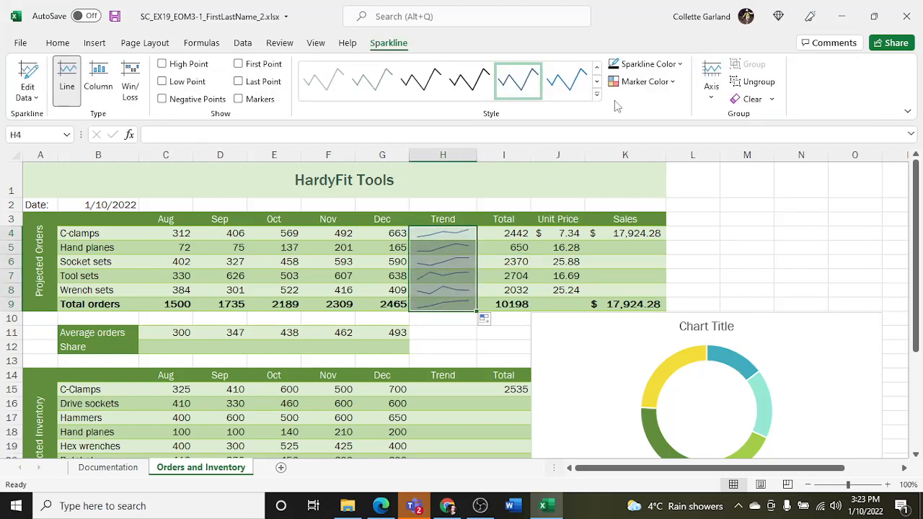
# Open the Sparkline Color choices for the Trend sparklines.
pyautogui.click(645, 64)
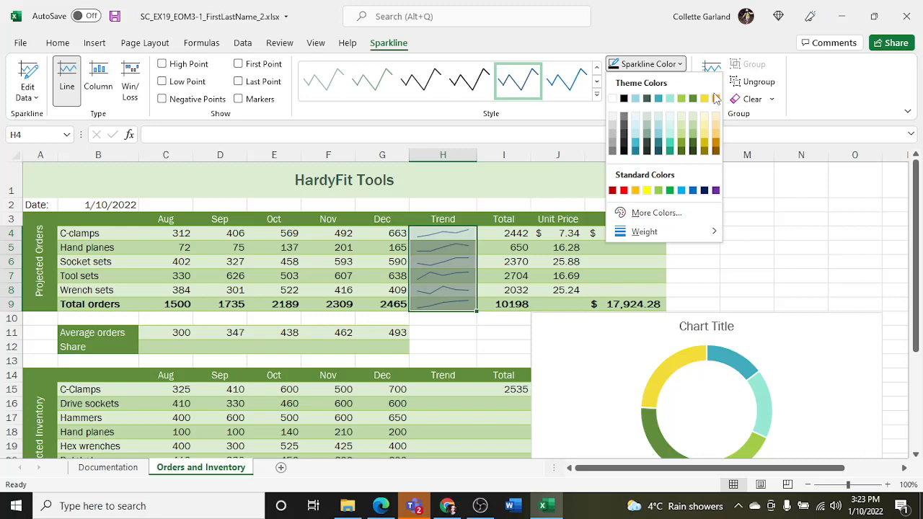
pyautogui.moveTo(716, 98)
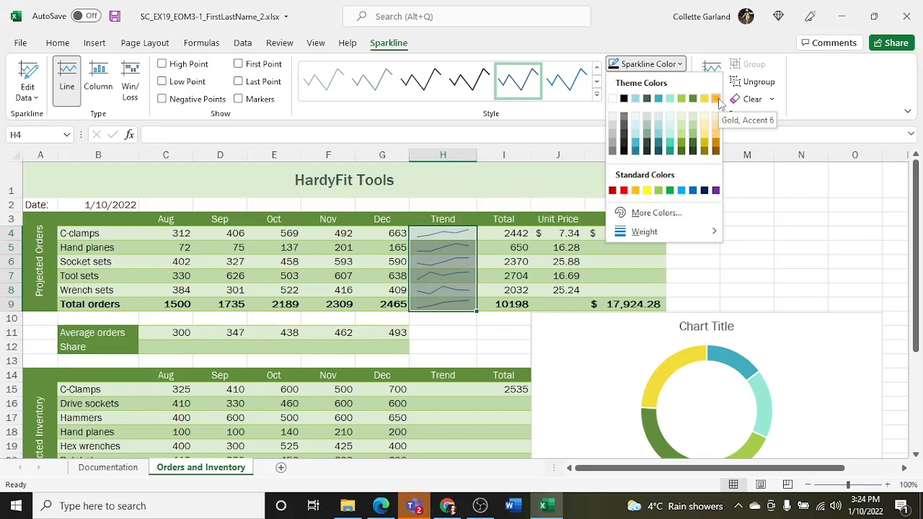
pyautogui.moveTo(716, 150)
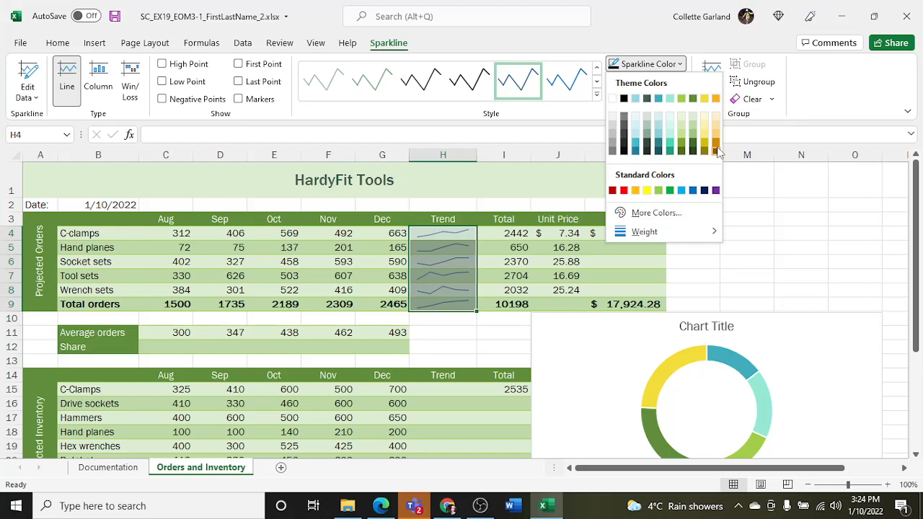
pyautogui.moveTo(717, 144)
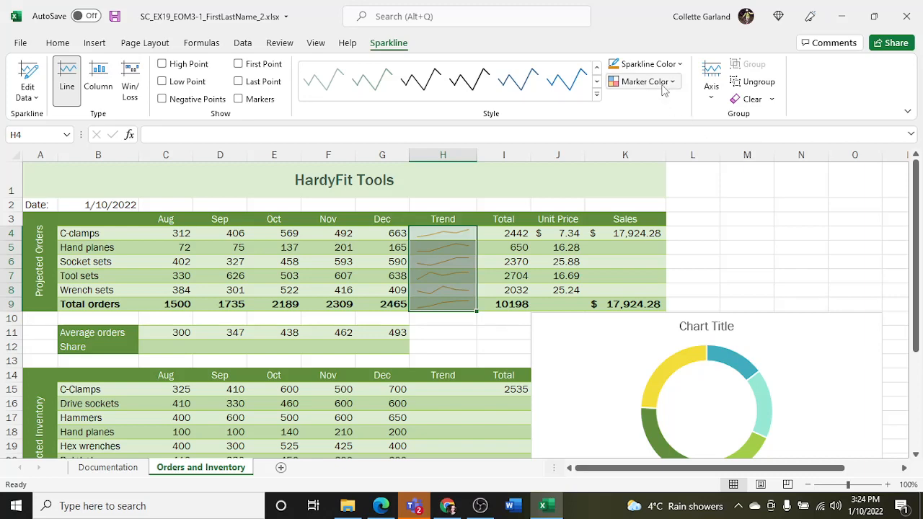
# Colour the sparkline markers dark Green, Accent 4 and turn on Markers.
pyautogui.click(641, 81)
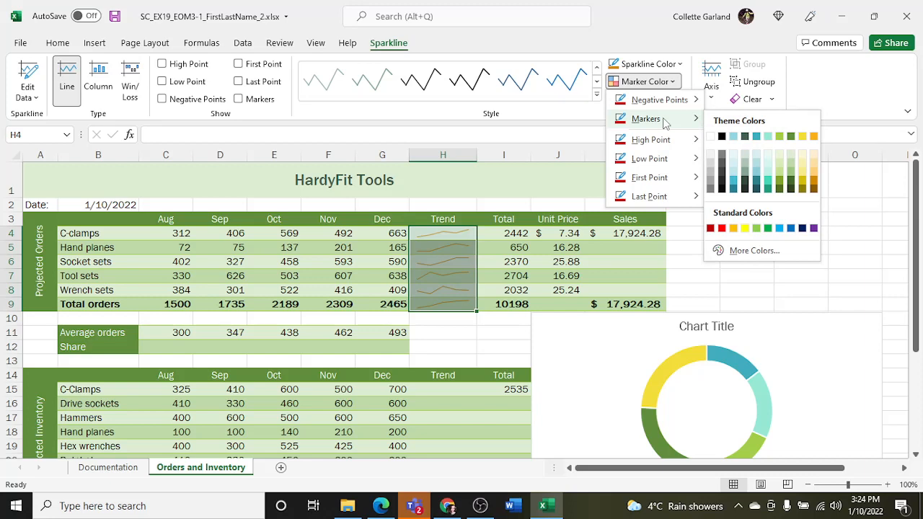
pyautogui.moveTo(690, 125)
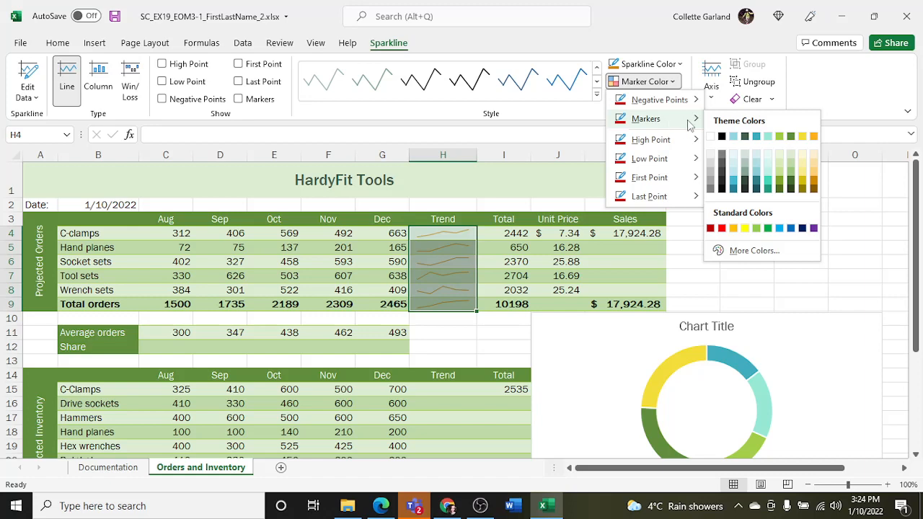
pyautogui.moveTo(708, 125)
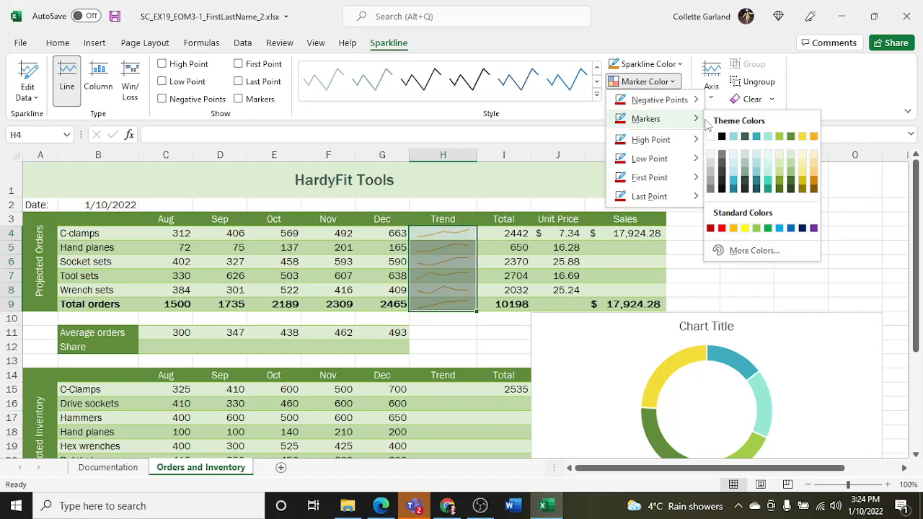
pyautogui.moveTo(732, 137)
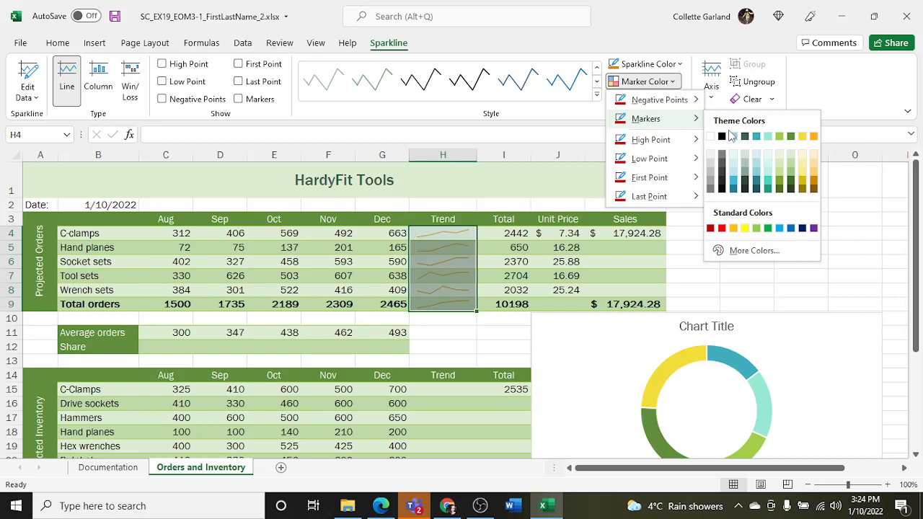
pyautogui.moveTo(779, 137)
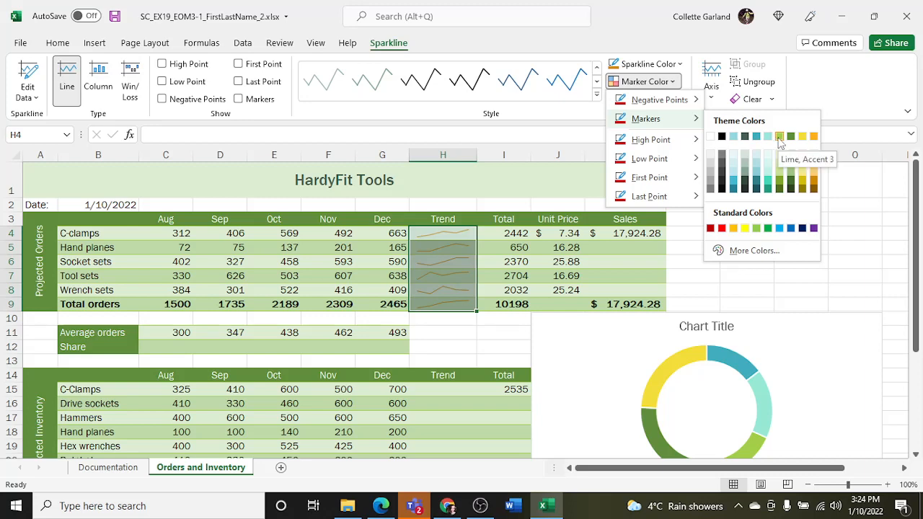
pyautogui.moveTo(792, 136)
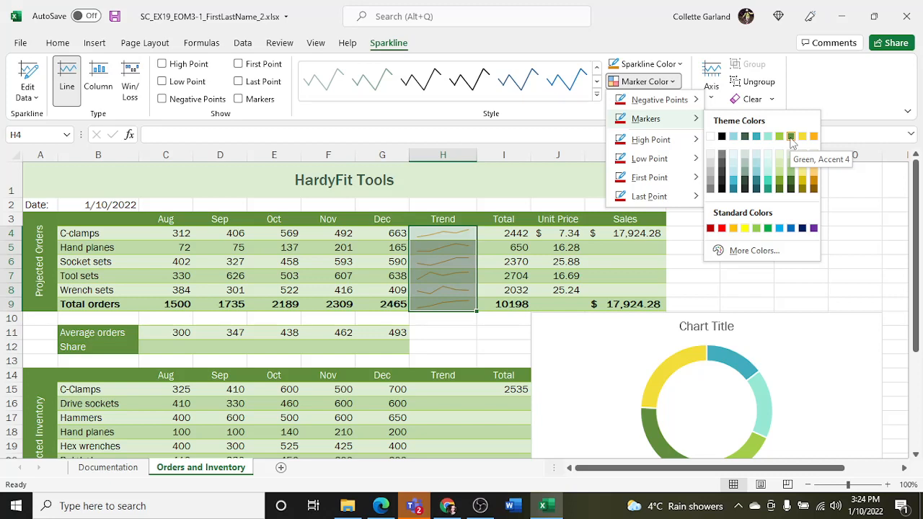
pyautogui.moveTo(791, 181)
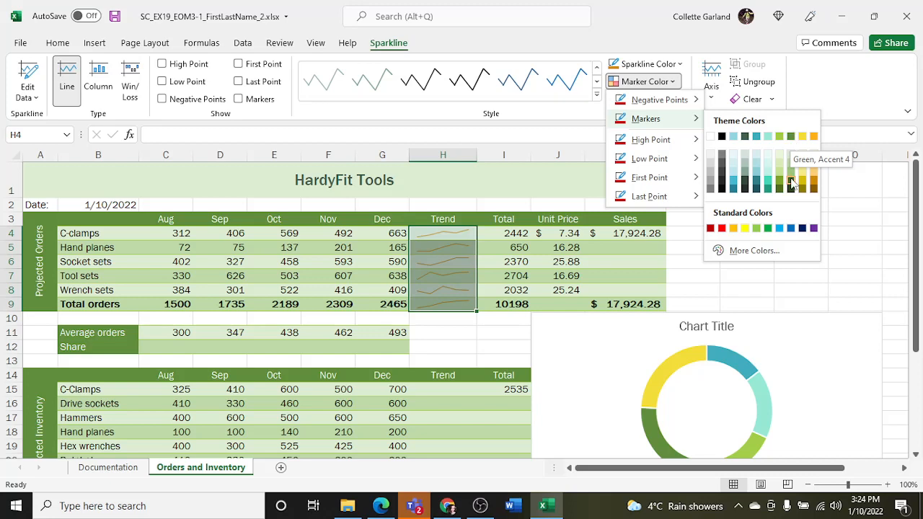
pyautogui.click(791, 182)
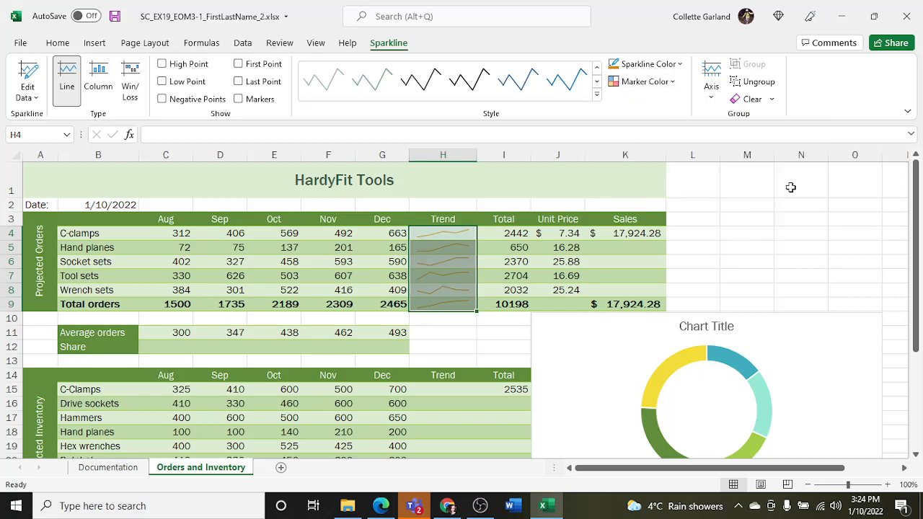
pyautogui.click(237, 98)
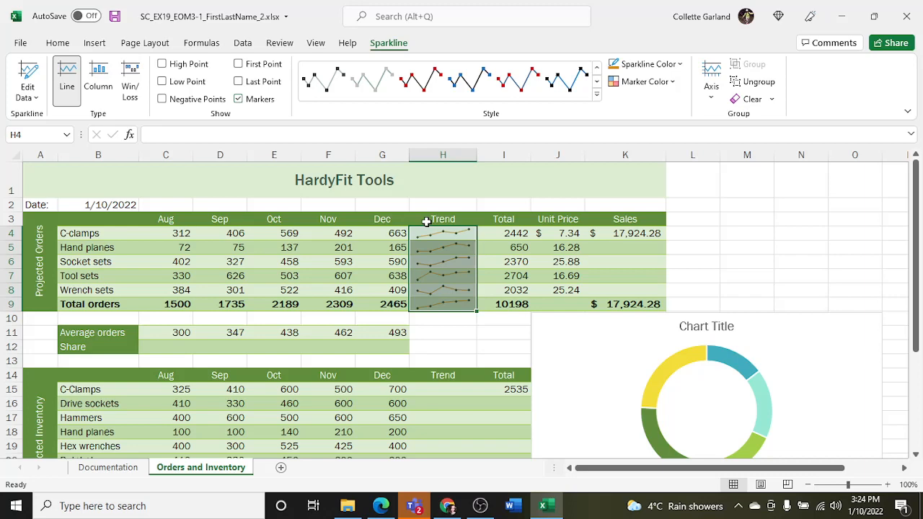
# Paste the K4 Sales formula into K5:K8 as Formulas & Number Formatting.
pyautogui.click(625, 233)
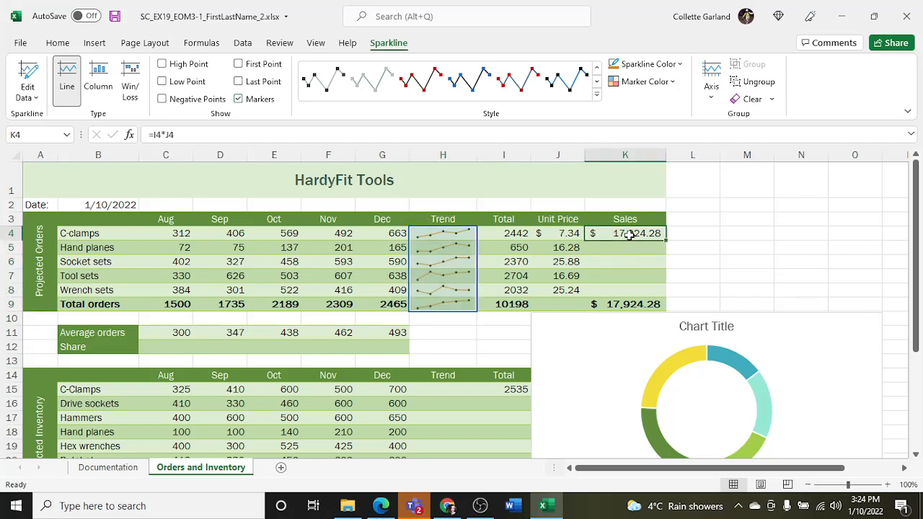
pyautogui.click(58, 42)
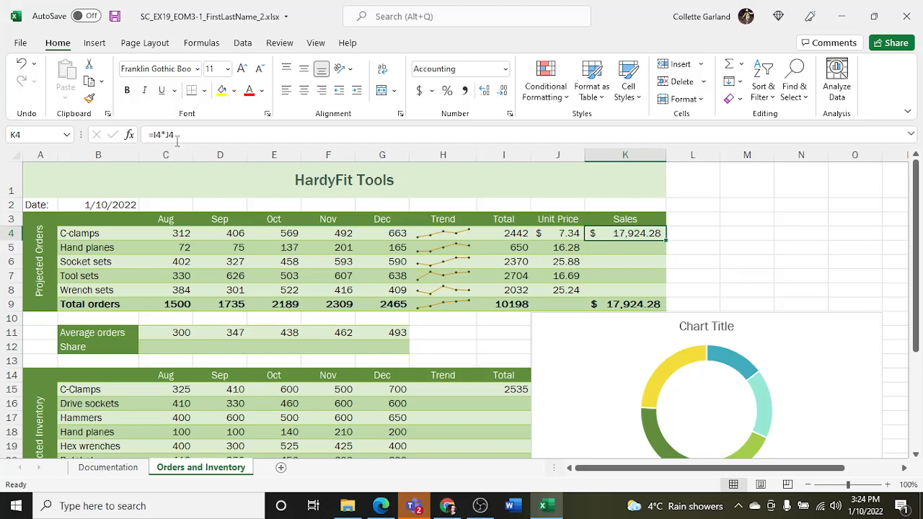
pyautogui.moveTo(176, 137)
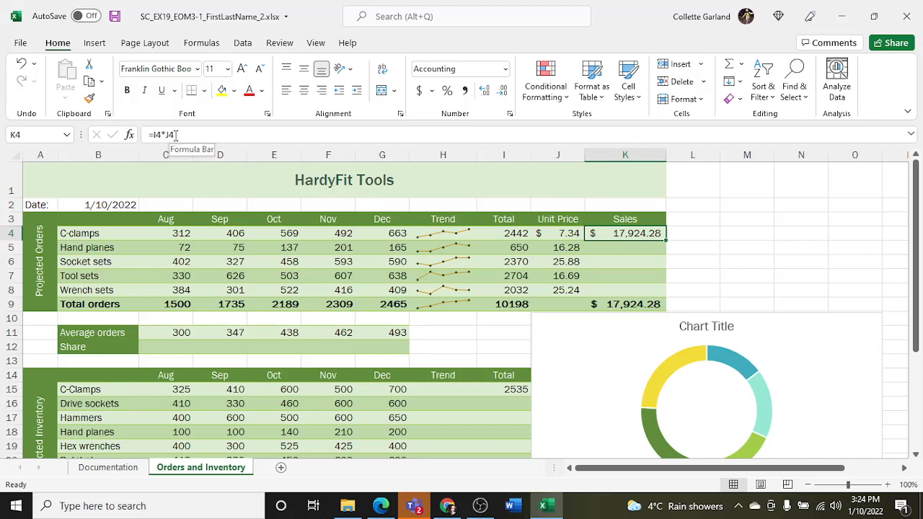
pyautogui.moveTo(322, 174)
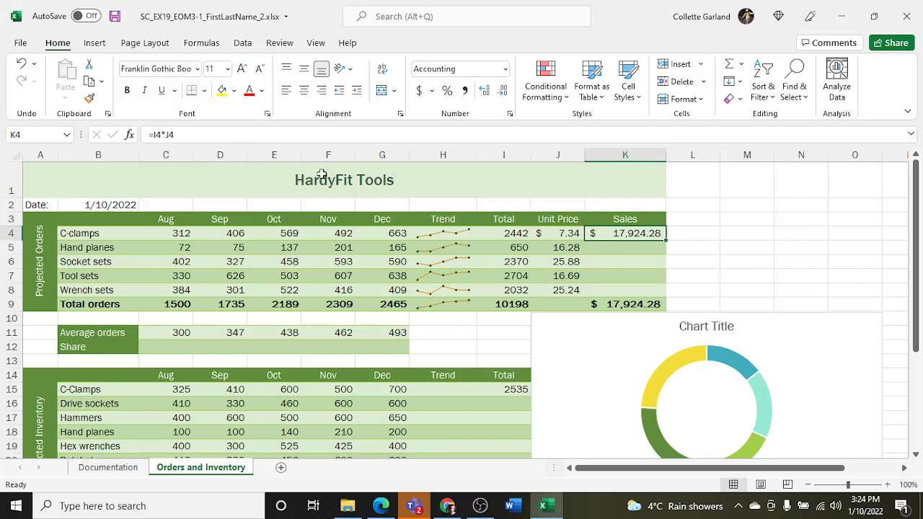
pyautogui.moveTo(615, 233)
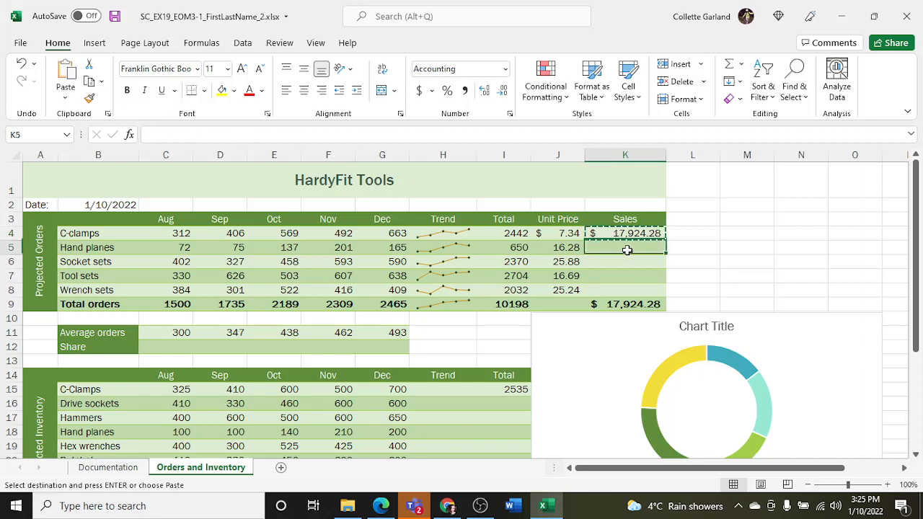
pyautogui.moveTo(625, 247); pyautogui.dragTo(625, 290)
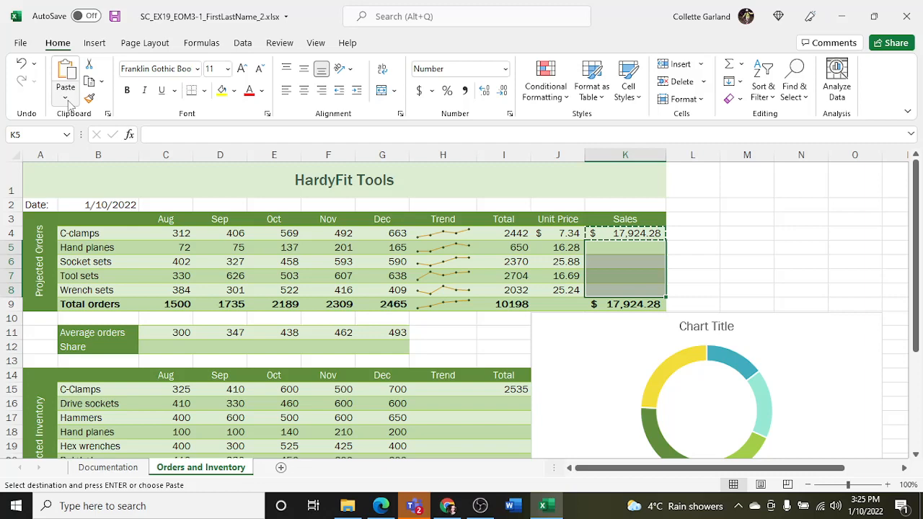
pyautogui.moveTo(66, 78)
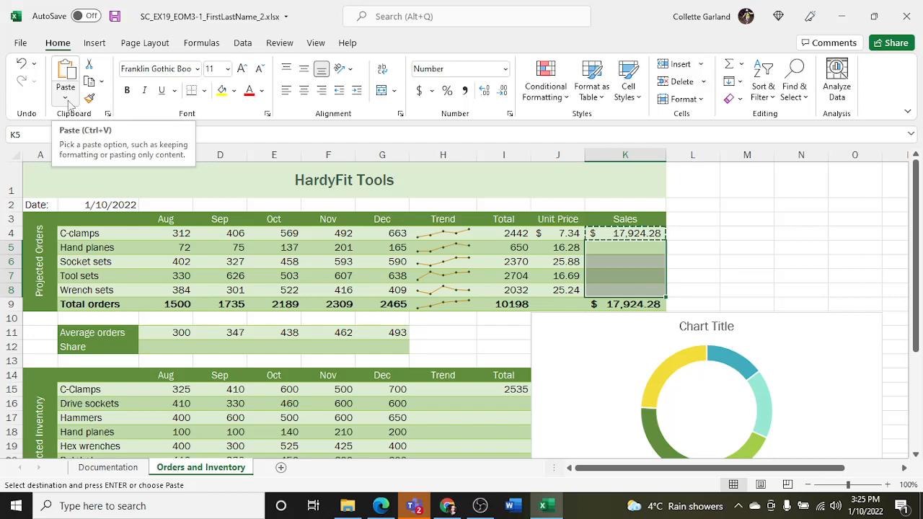
pyautogui.click(66, 97)
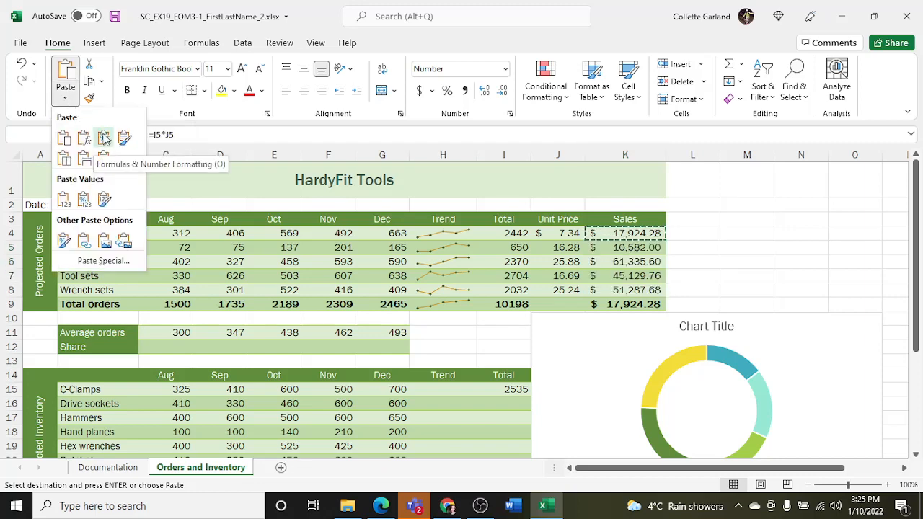
pyautogui.click(104, 137)
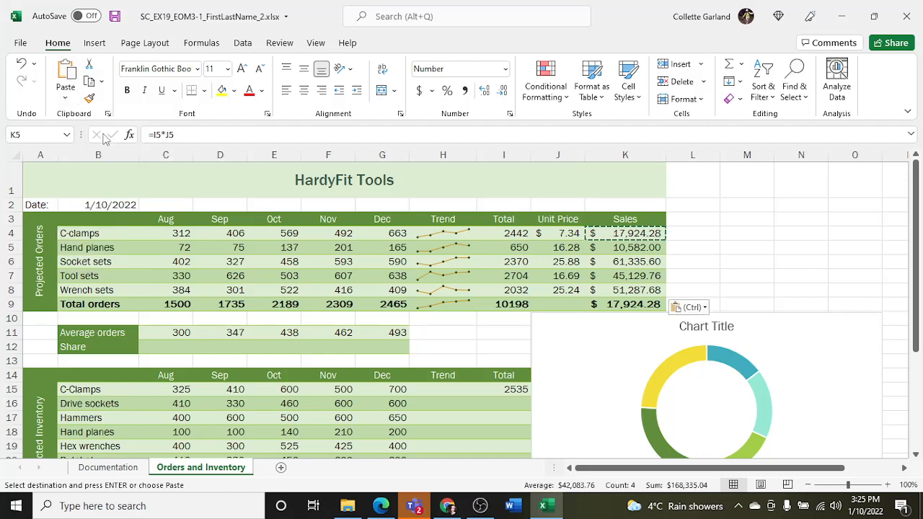
pyautogui.click(692, 276)
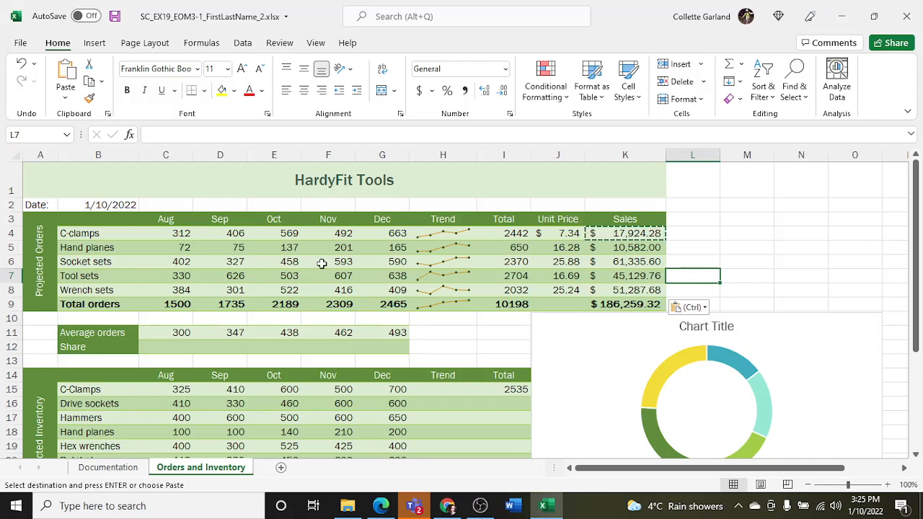
# Enter the formula =C9/$I$9 in August Share cell C12.
pyautogui.click(166, 347)
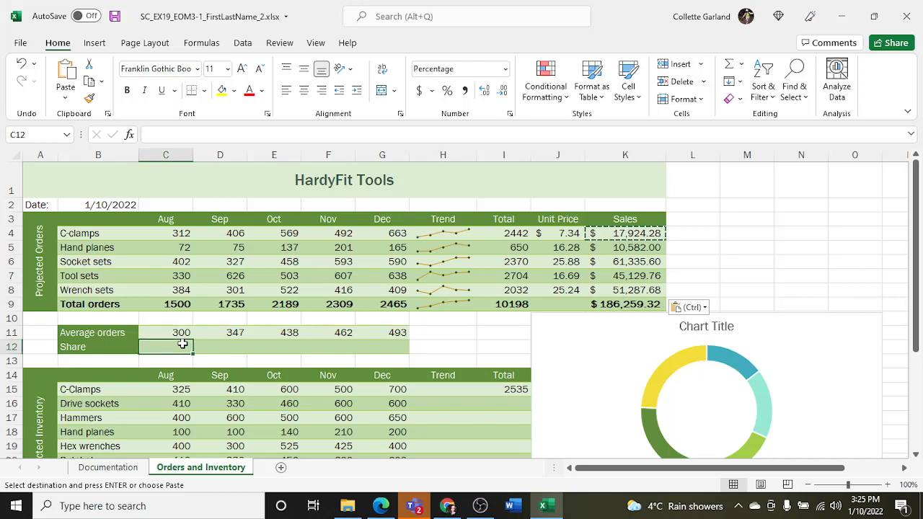
pyautogui.write('=')
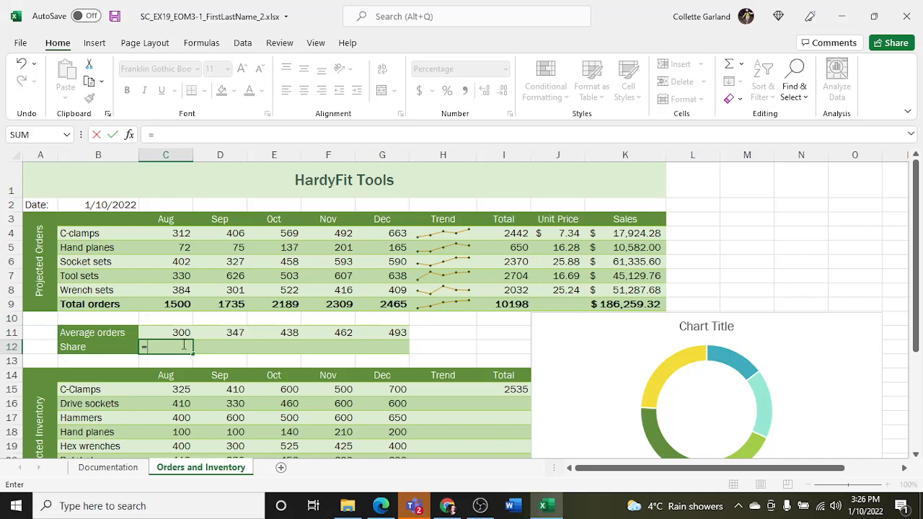
pyautogui.click(166, 304)
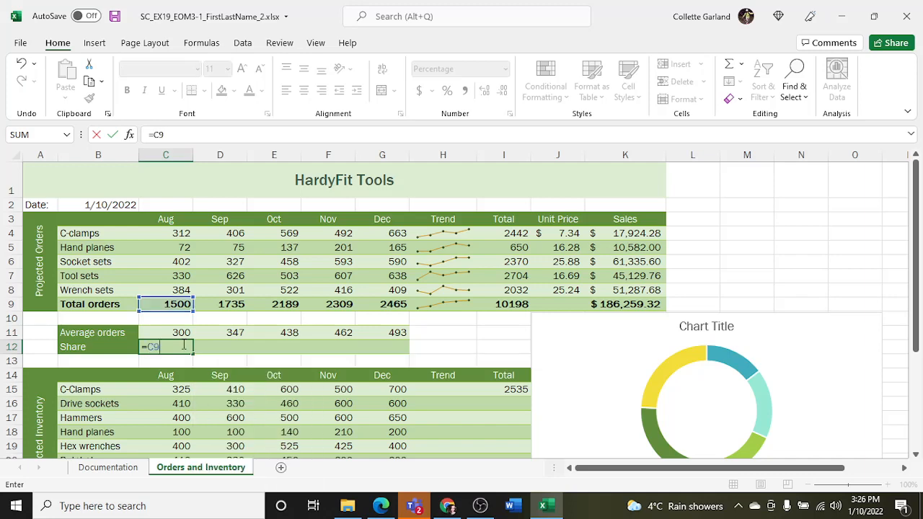
pyautogui.write('/')
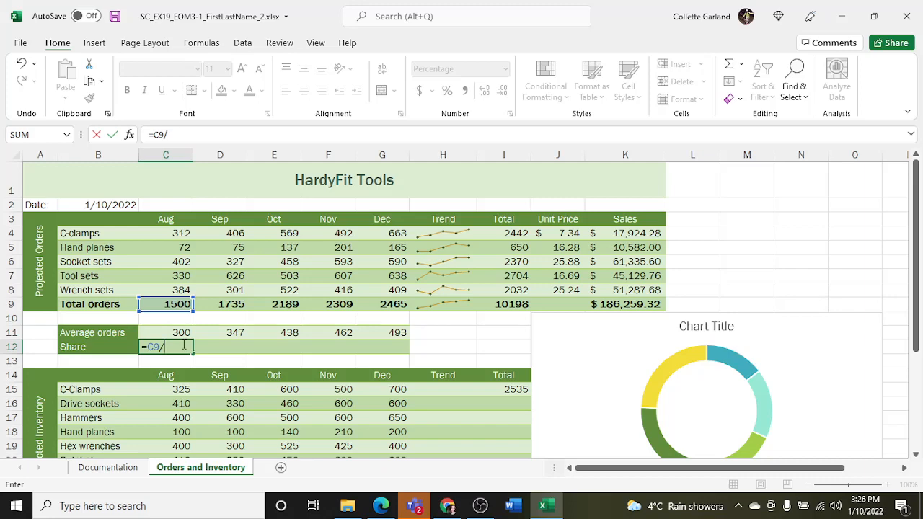
pyautogui.write('$I$9')
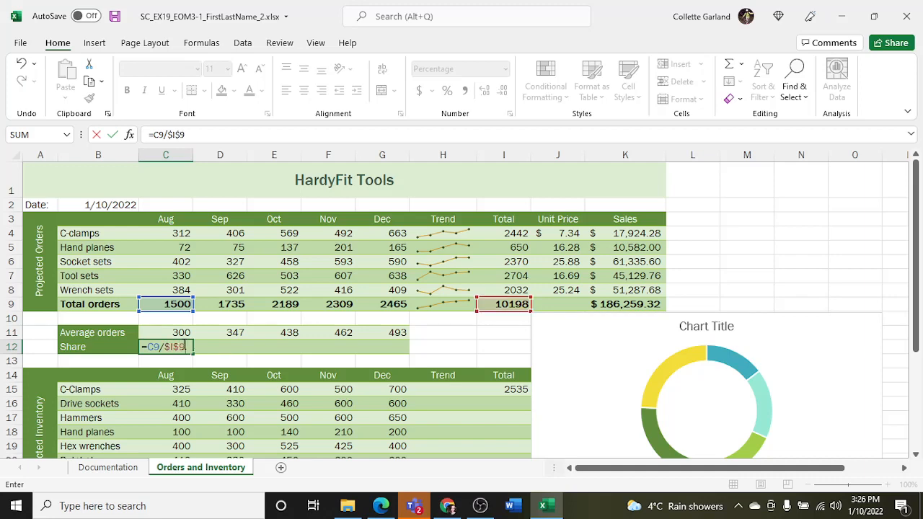
pyautogui.moveTo(378, 313)
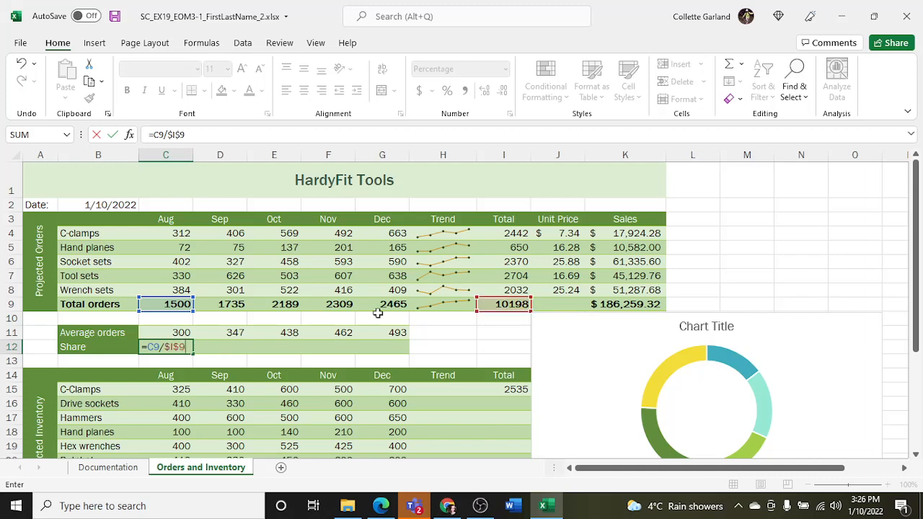
pyautogui.moveTo(237, 353)
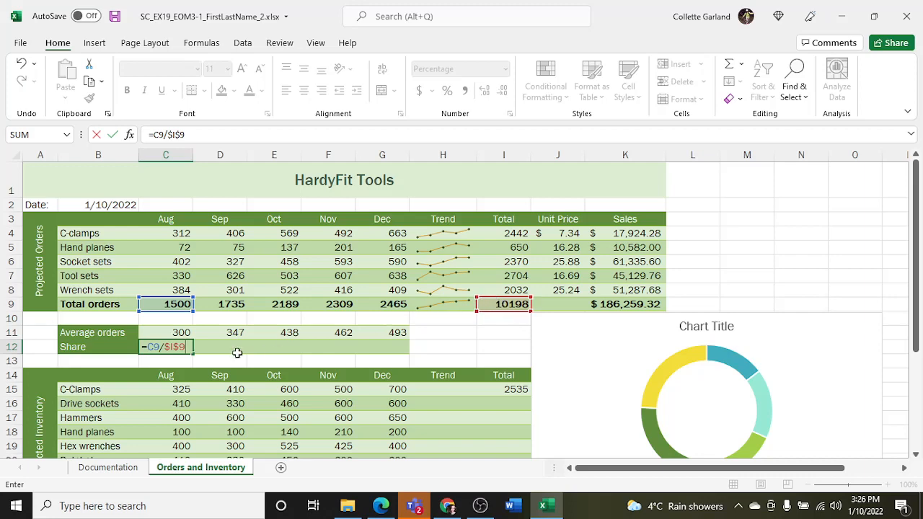
pyautogui.moveTo(199, 354)
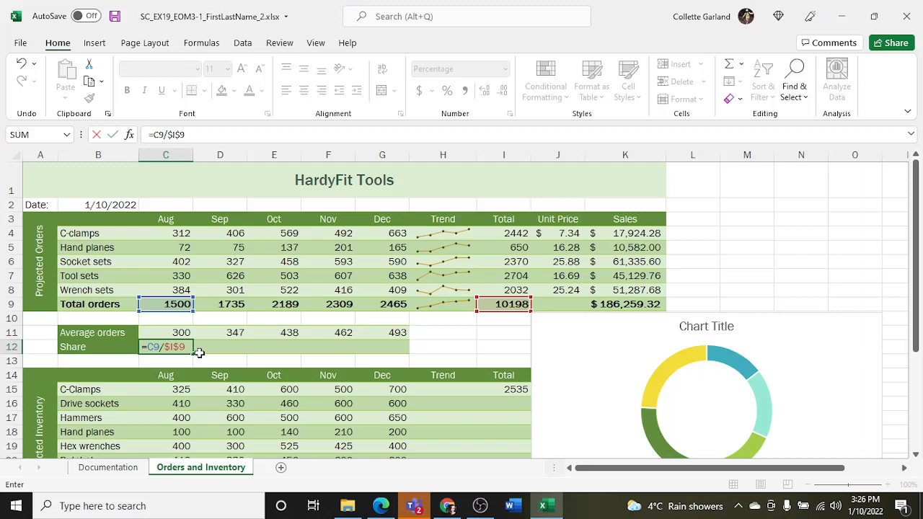
pyautogui.press('Return')
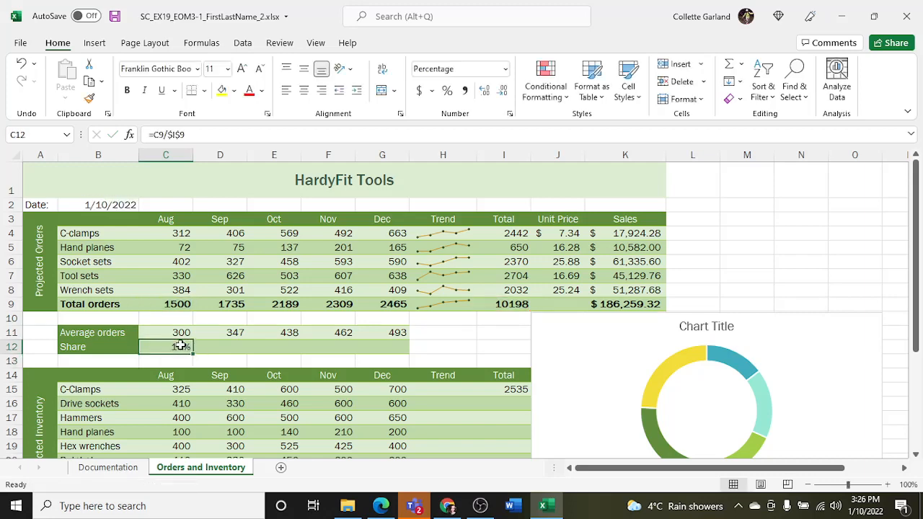
# Fill the Share formula from C12 across to G12 and verify the copied formulas.
pyautogui.moveTo(190, 347); pyautogui.dragTo(368, 347)
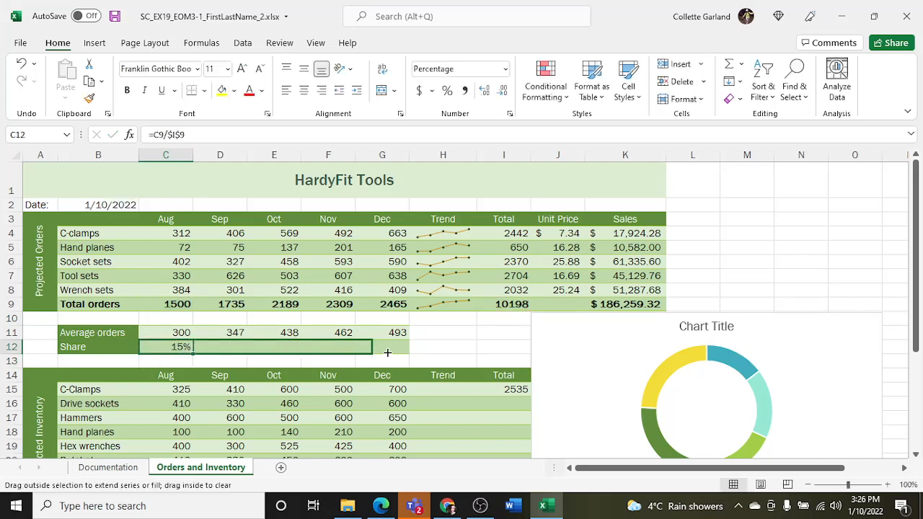
pyautogui.moveTo(182, 347); pyautogui.dragTo(396, 347)
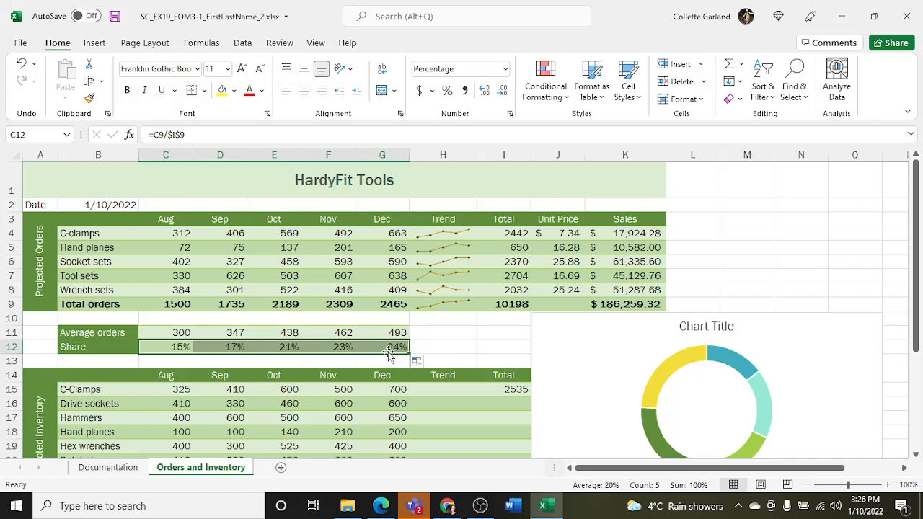
pyautogui.click(382, 347)
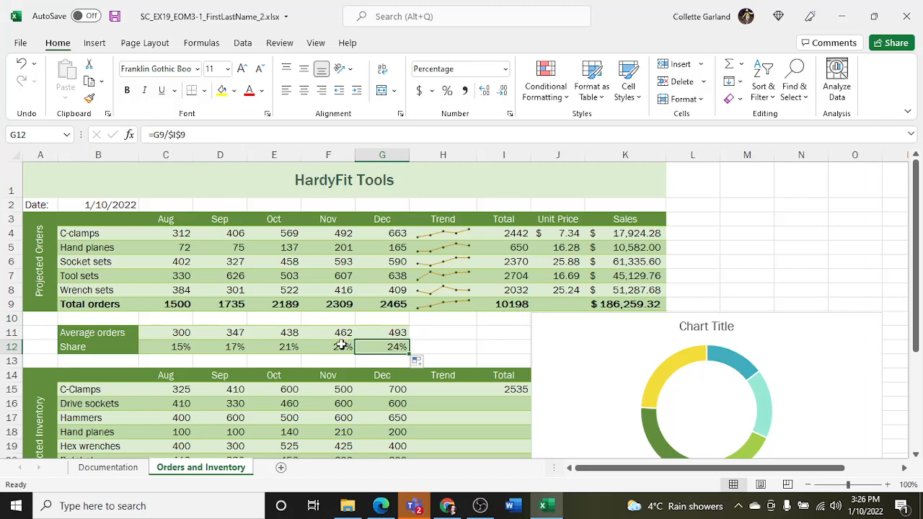
pyautogui.click(274, 347)
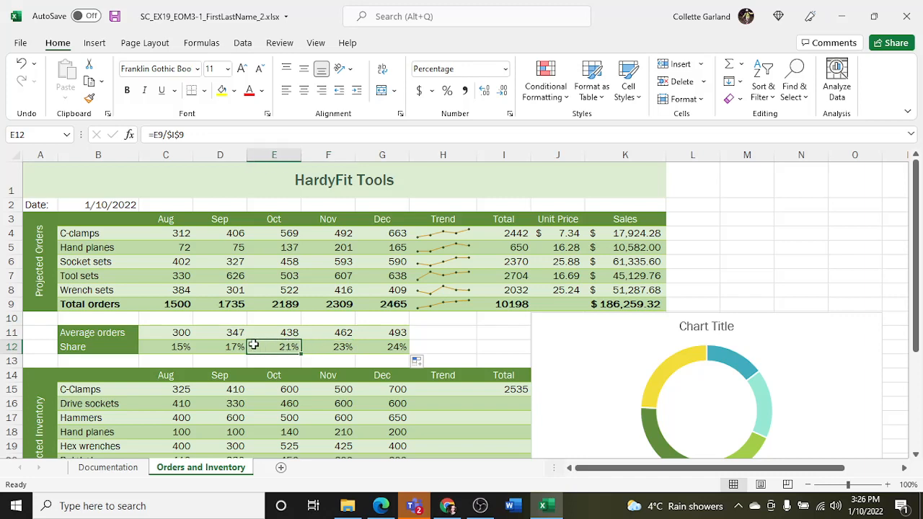
pyautogui.click(166, 347)
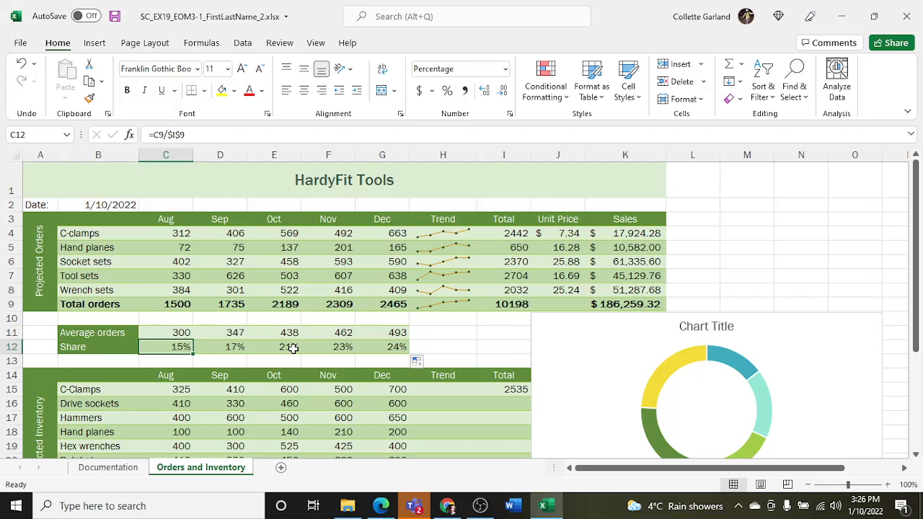
pyautogui.moveTo(442, 352)
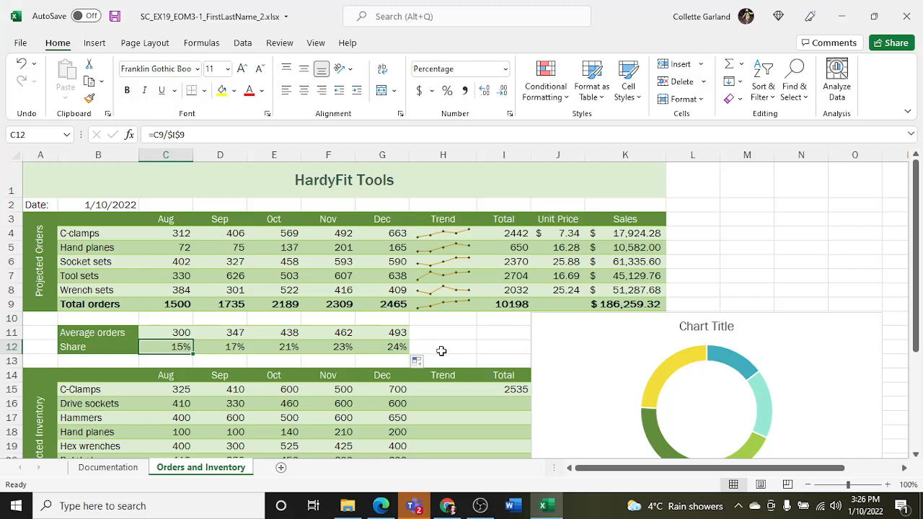
pyautogui.click(443, 390)
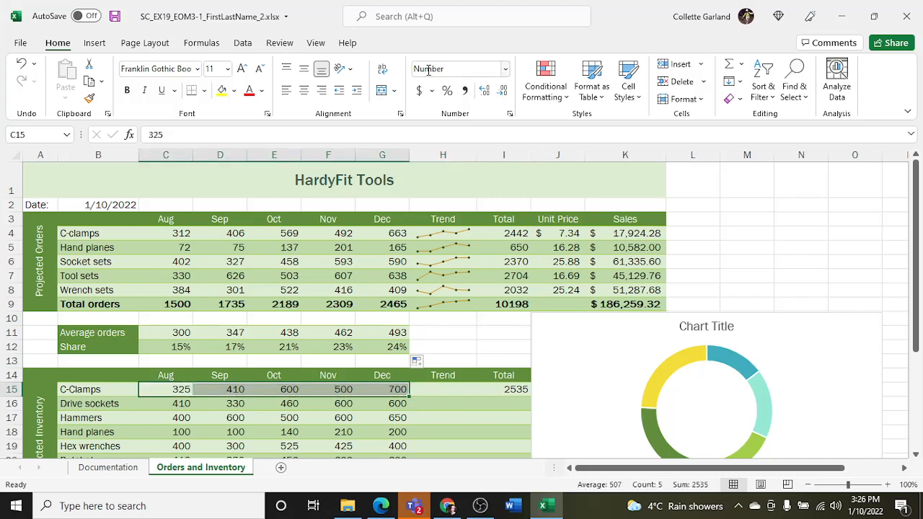
# Insert a column sparkline of C15:G15 in H15 and mark its high point.
pyautogui.click(95, 42)
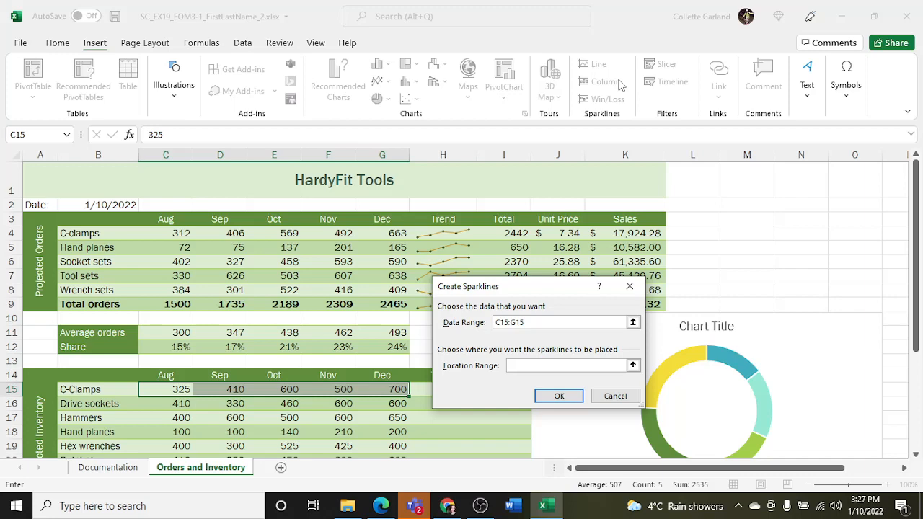
pyautogui.click(559, 395)
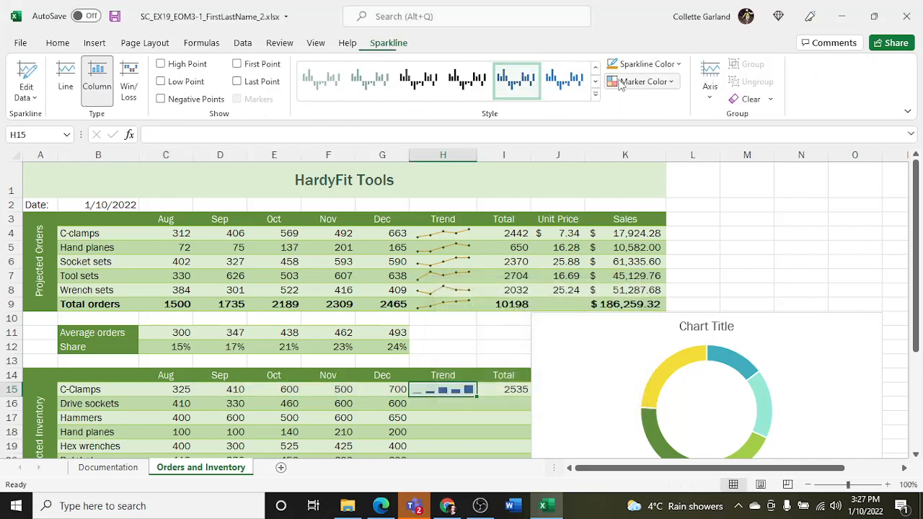
pyautogui.moveTo(642, 82)
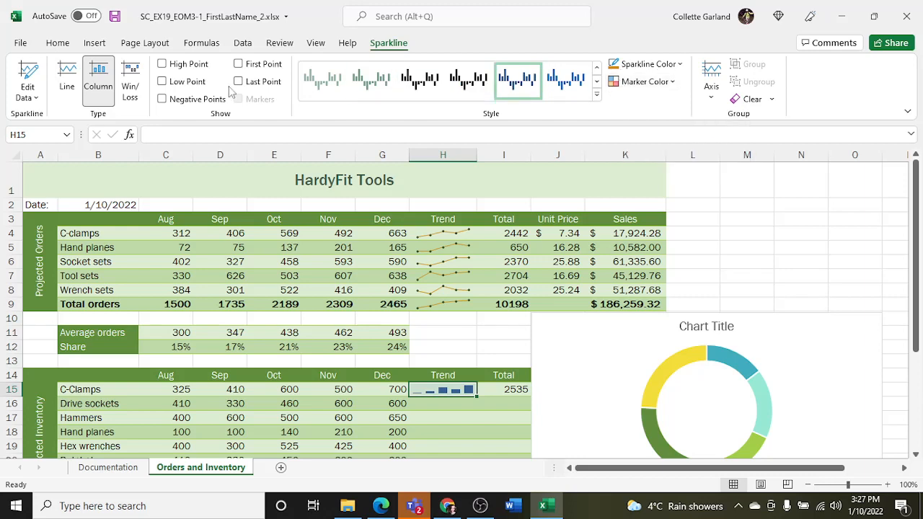
pyautogui.click(162, 64)
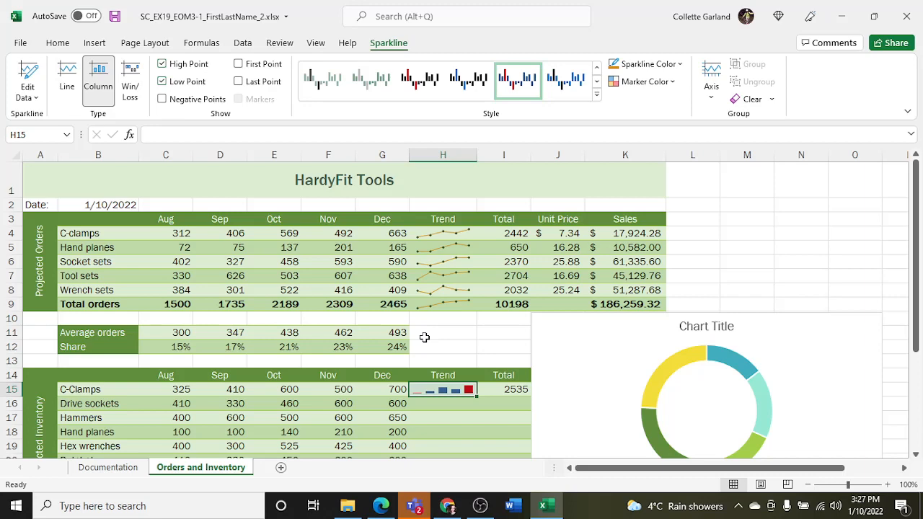
# Fill the column sparkline down the inventory Trend column to row 23 without formatting.
pyautogui.scroll(-3)
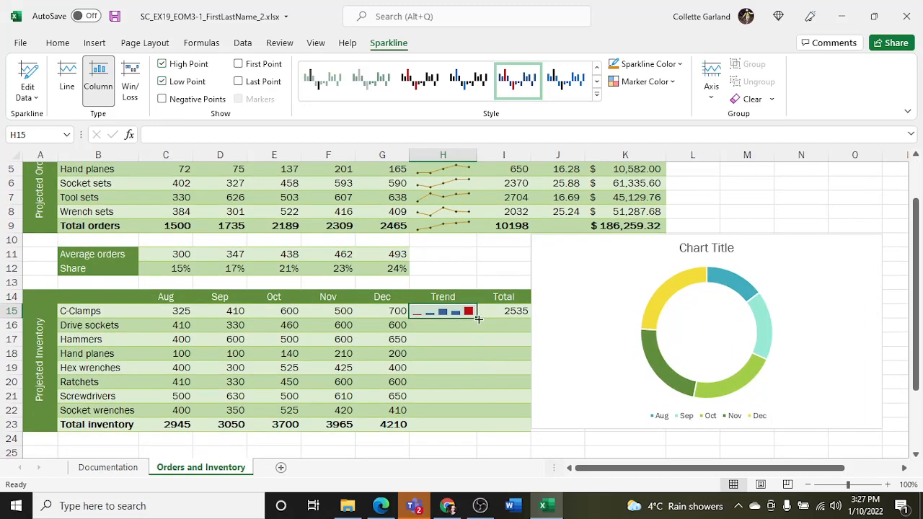
pyautogui.moveTo(478, 318); pyautogui.dragTo(473, 430)
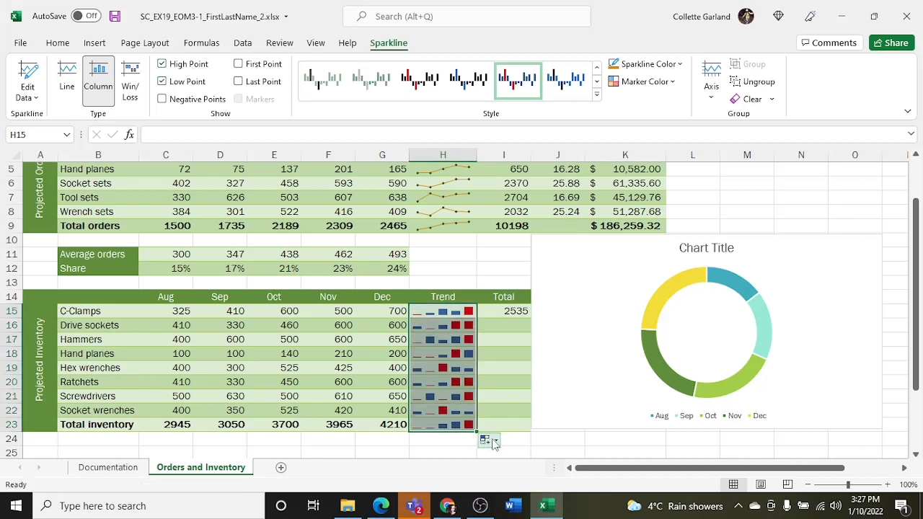
pyautogui.click(485, 440)
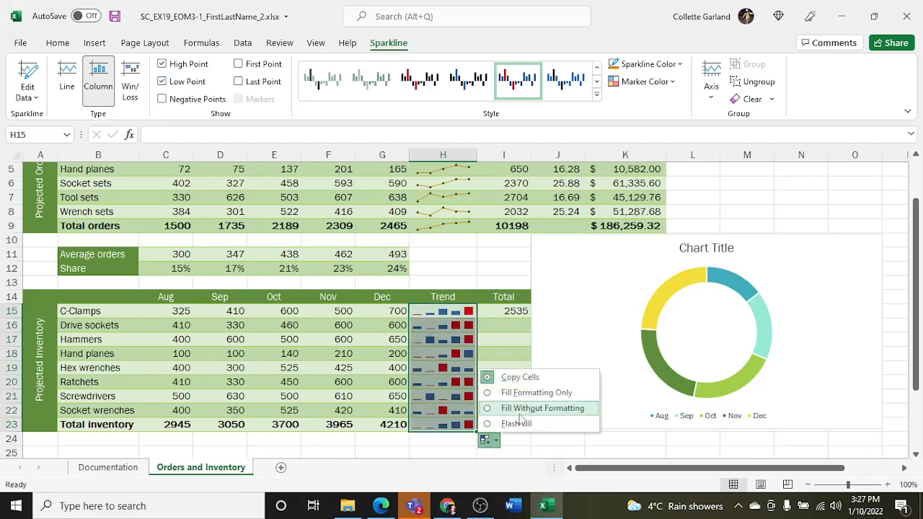
pyautogui.click(541, 408)
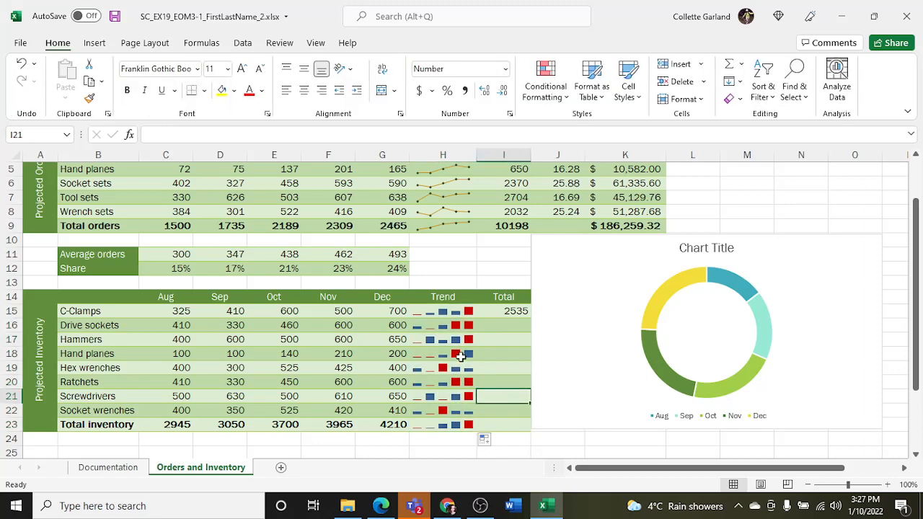
pyautogui.moveTo(456, 382)
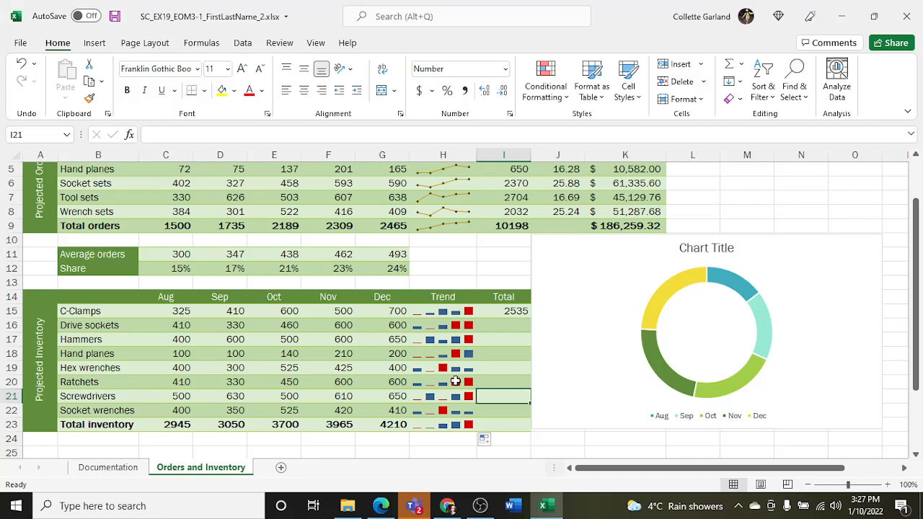
# Copy the I15 Total formula and paste it into I16:I23.
pyautogui.click(503, 311)
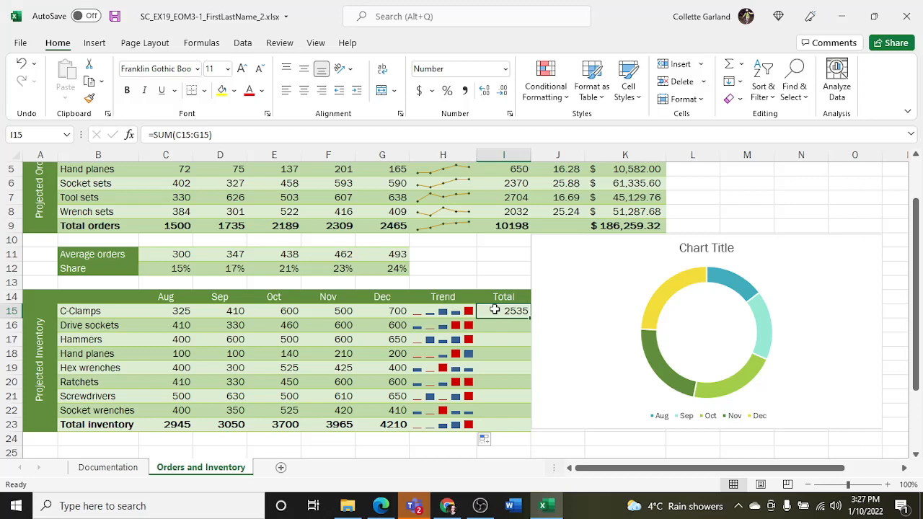
pyautogui.moveTo(213, 135)
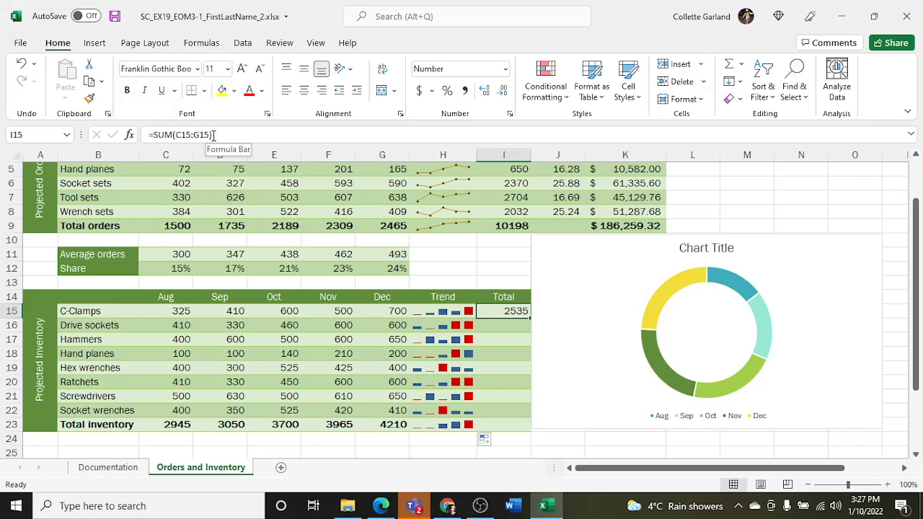
pyautogui.press('ctrl+c')
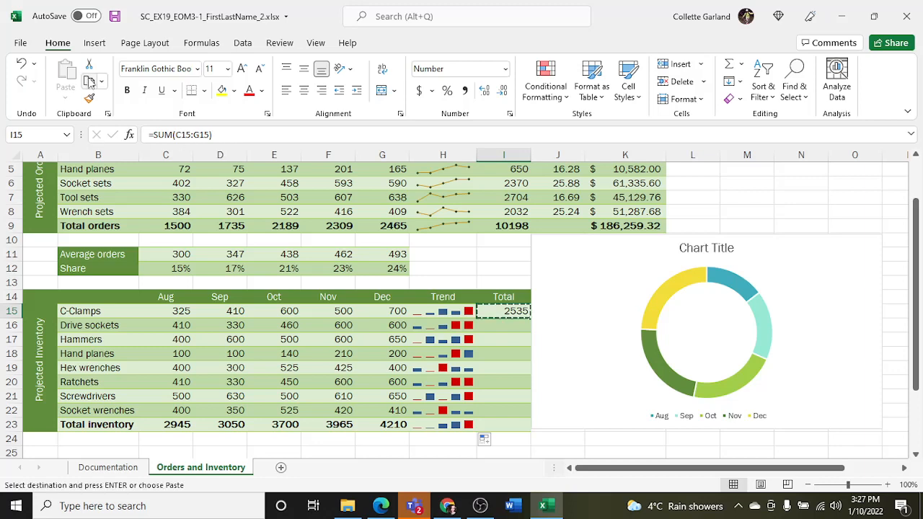
pyautogui.click(504, 325)
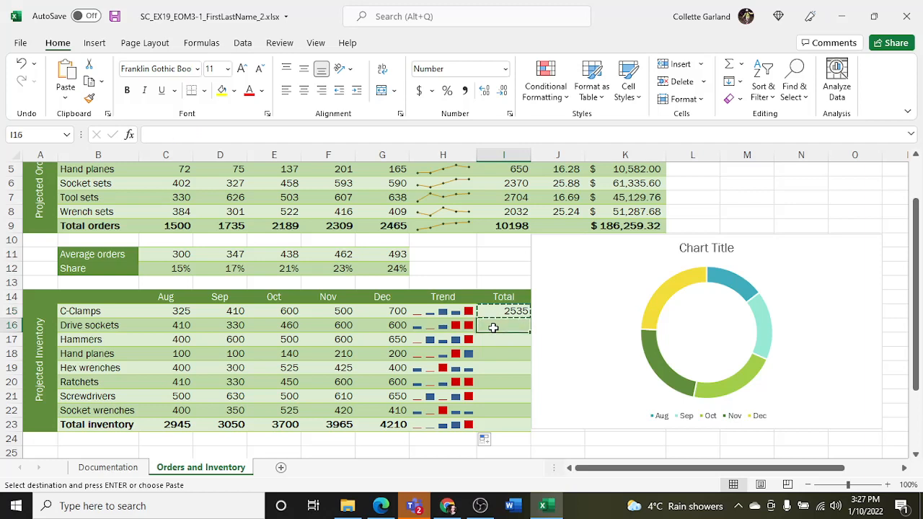
pyautogui.moveTo(493, 328); pyautogui.dragTo(503, 425)
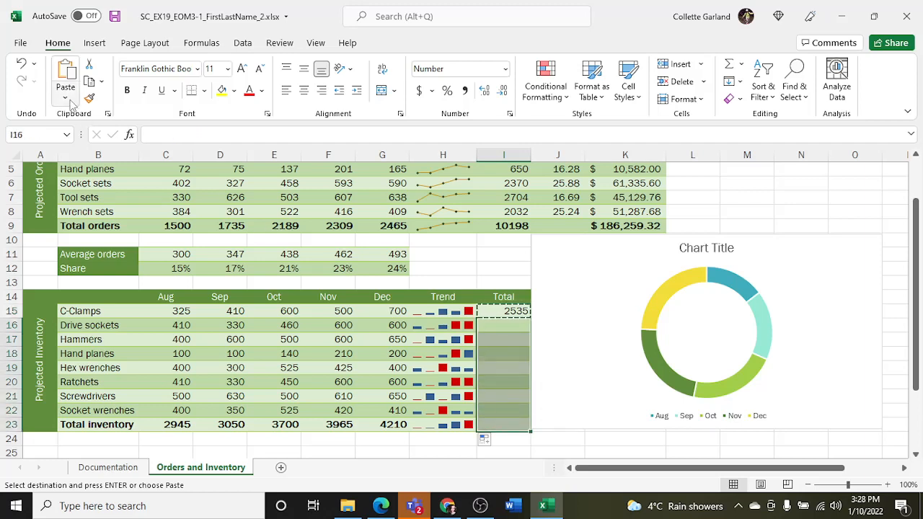
pyautogui.click(66, 98)
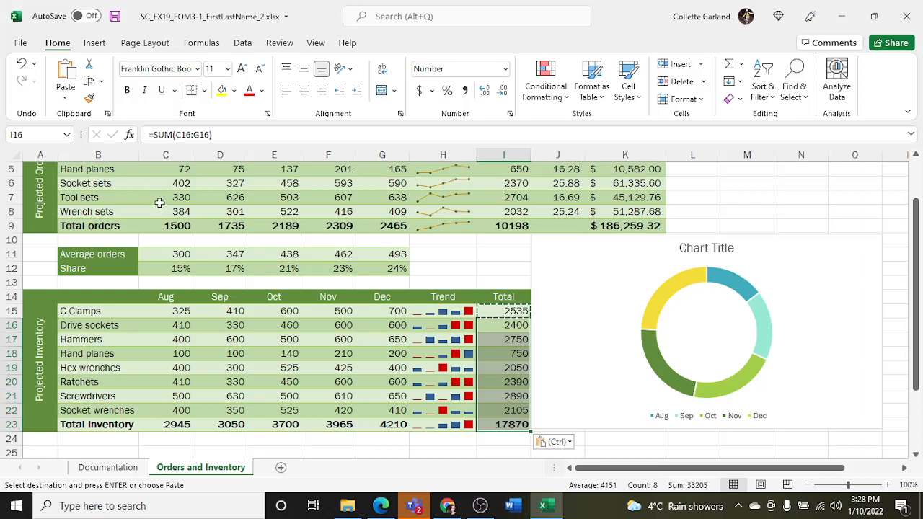
# Change the average orders doughnut chart to the plain Pie chart type.
pyautogui.click(707, 332)
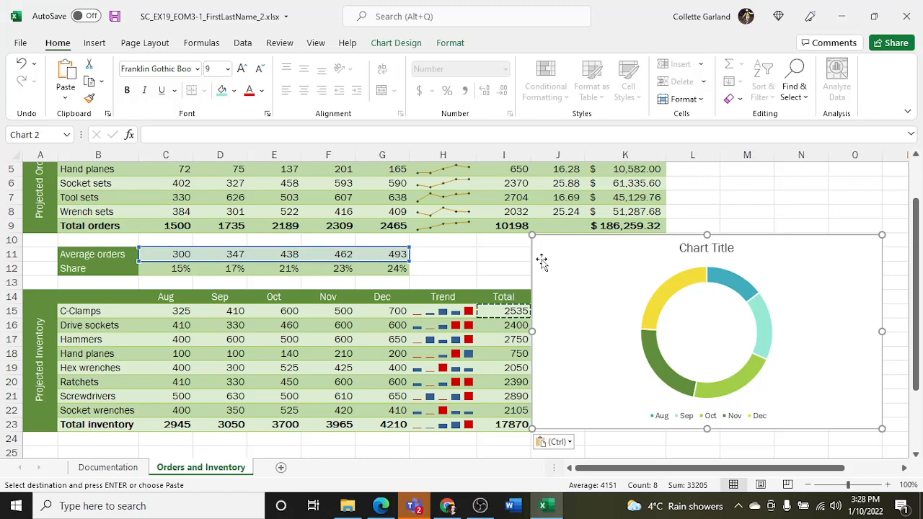
pyautogui.moveTo(563, 260)
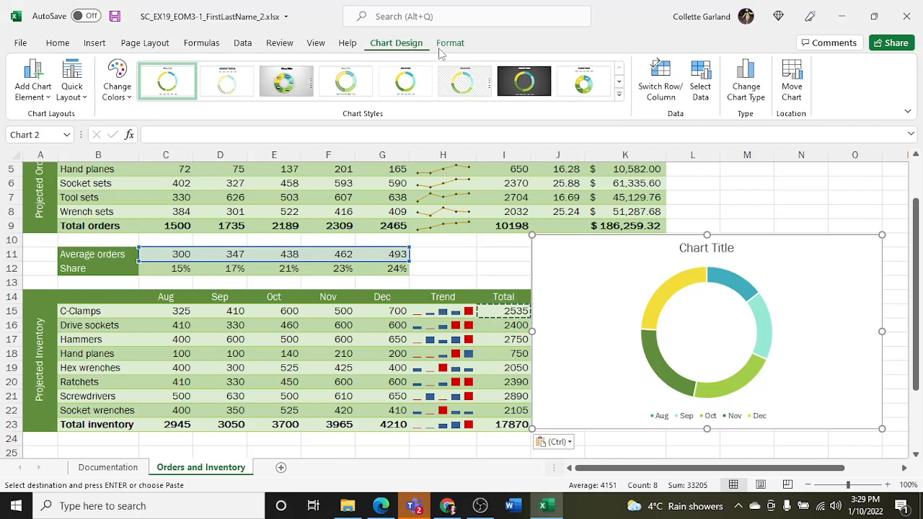
pyautogui.moveTo(715, 119)
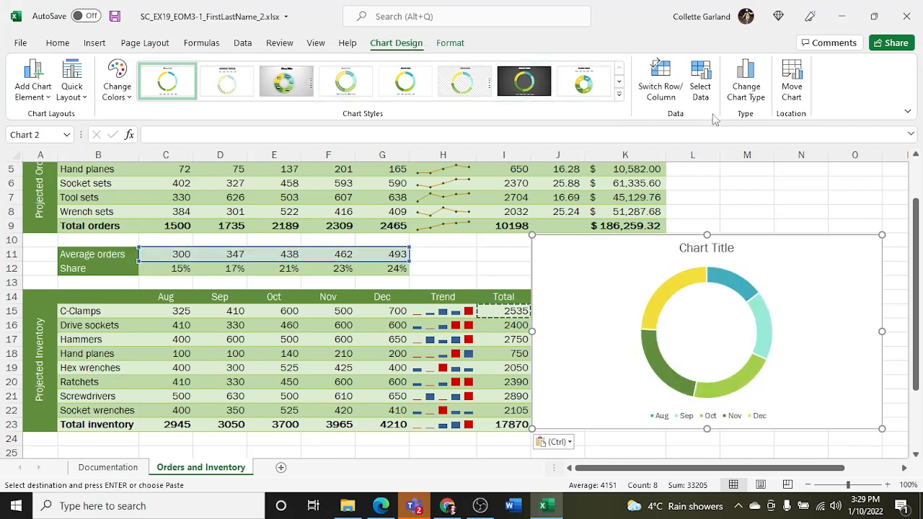
pyautogui.click(746, 79)
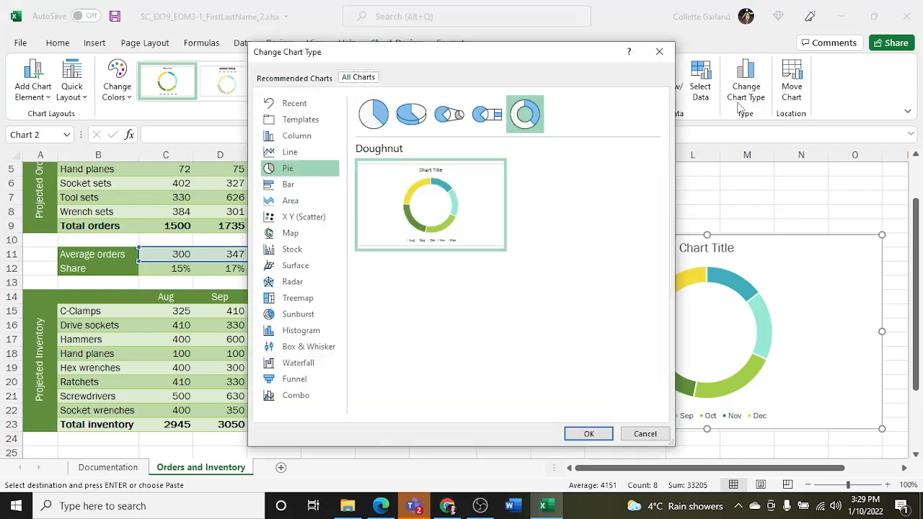
pyautogui.moveTo(420, 163)
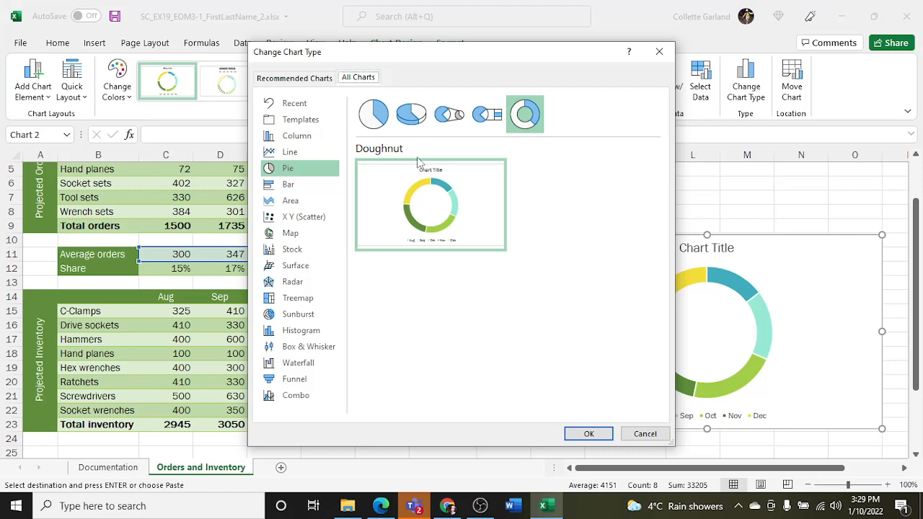
pyautogui.click(373, 114)
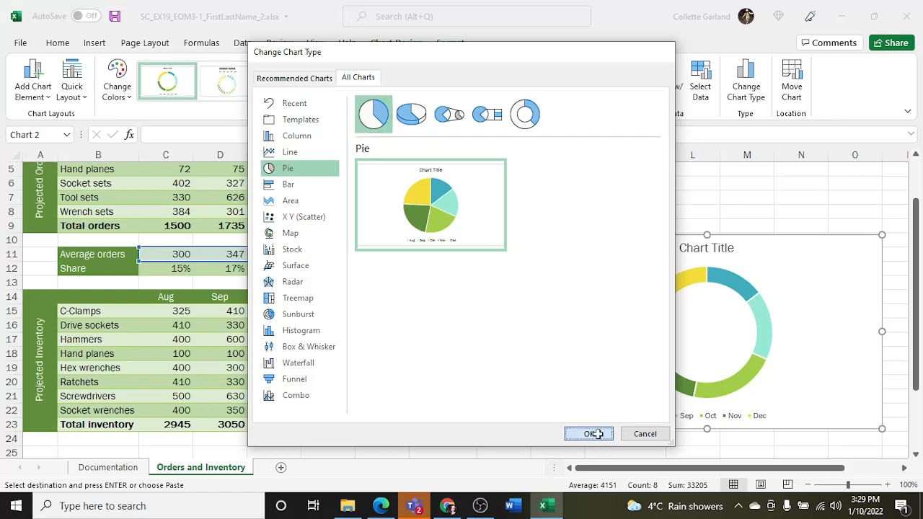
pyautogui.click(589, 433)
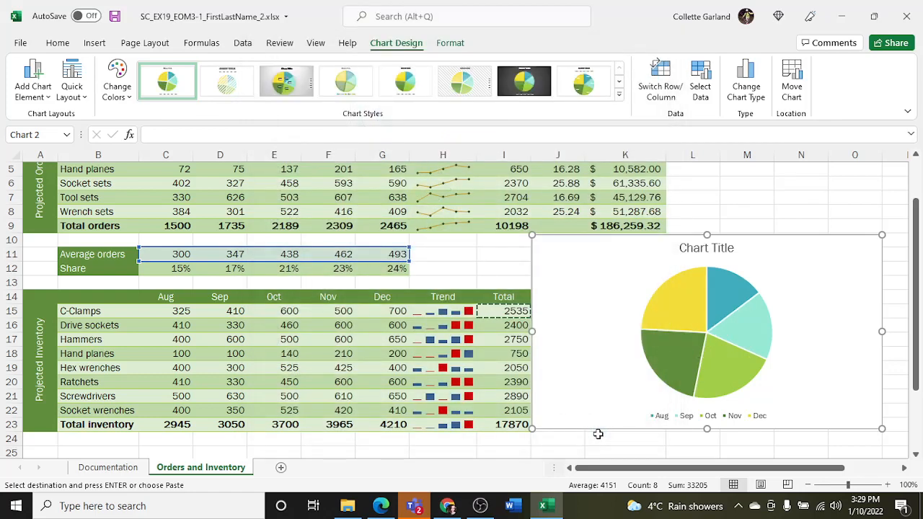
pyautogui.moveTo(705, 261)
pyautogui.write('Average Orders per Month')
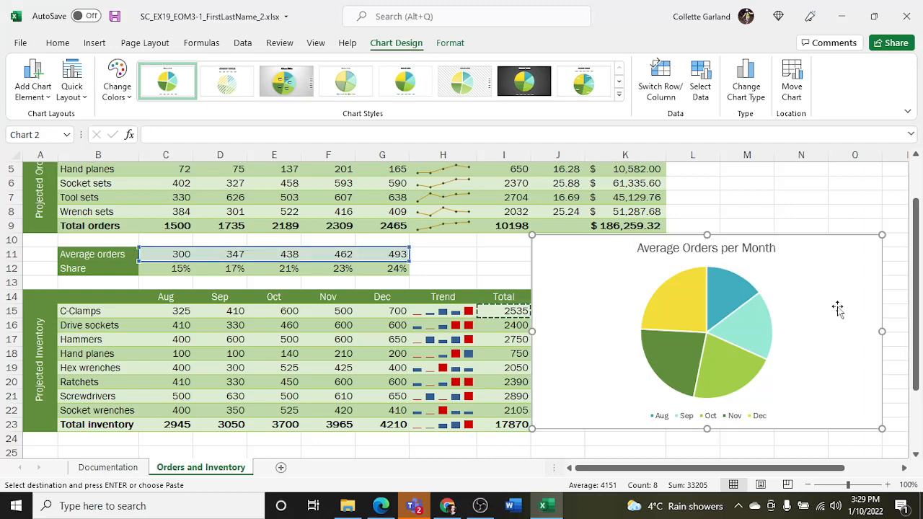
# Finish the 'Average Orders per Month' title, add outside-end value labels (300–493), and save the workbook.
pyautogui.click(747, 292)
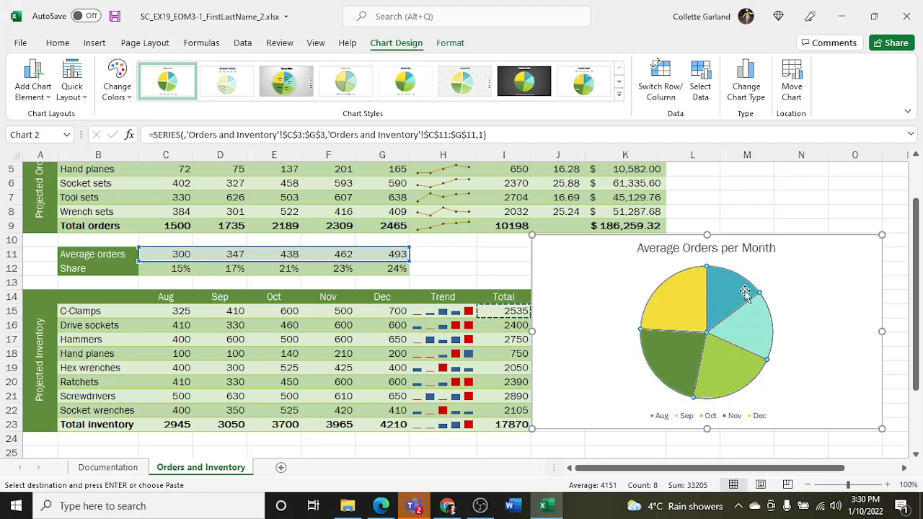
pyautogui.click(32, 78)
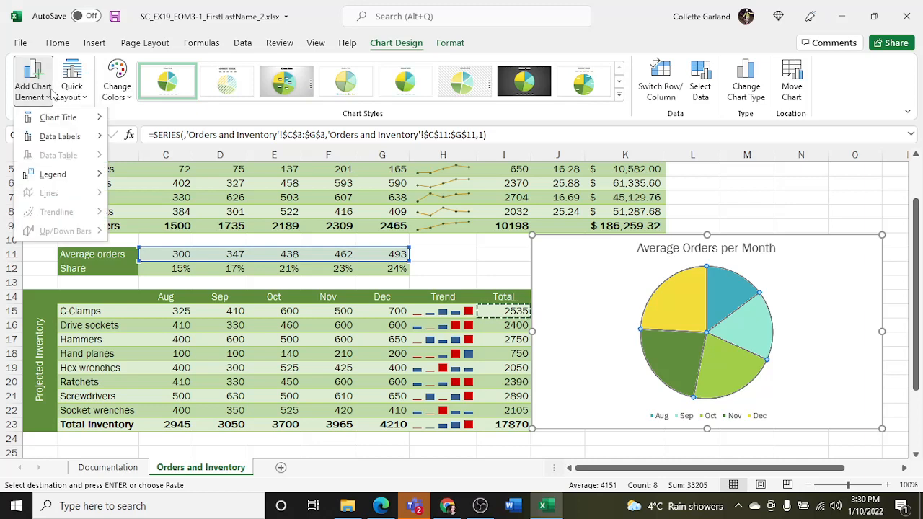
pyautogui.click(59, 136)
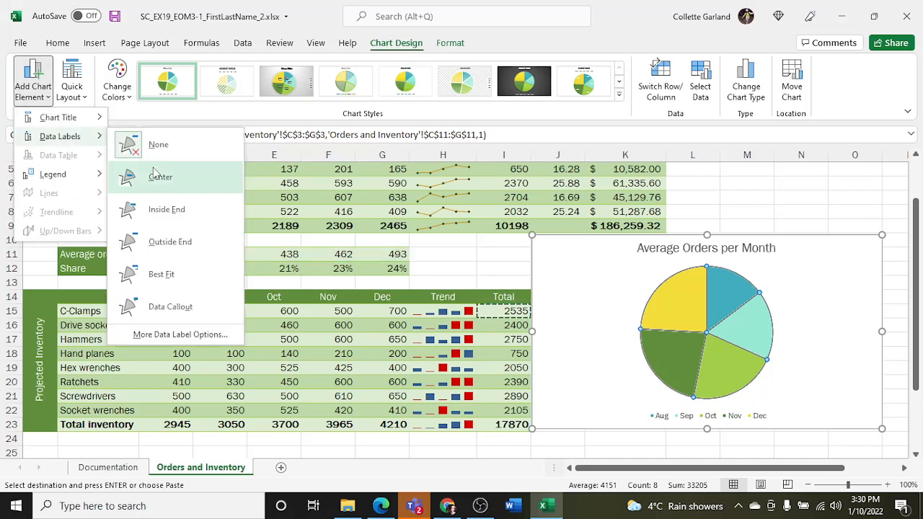
pyautogui.click(171, 242)
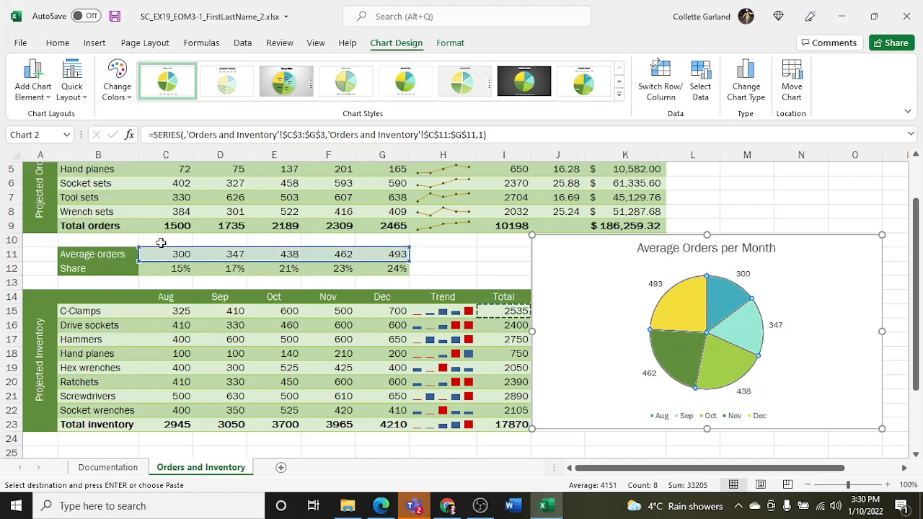
pyautogui.moveTo(539, 339)
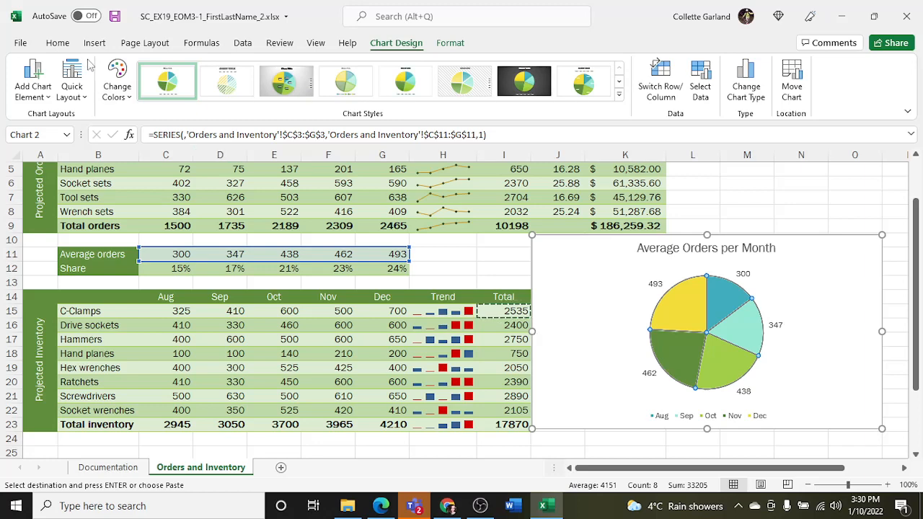
pyautogui.click(114, 16)
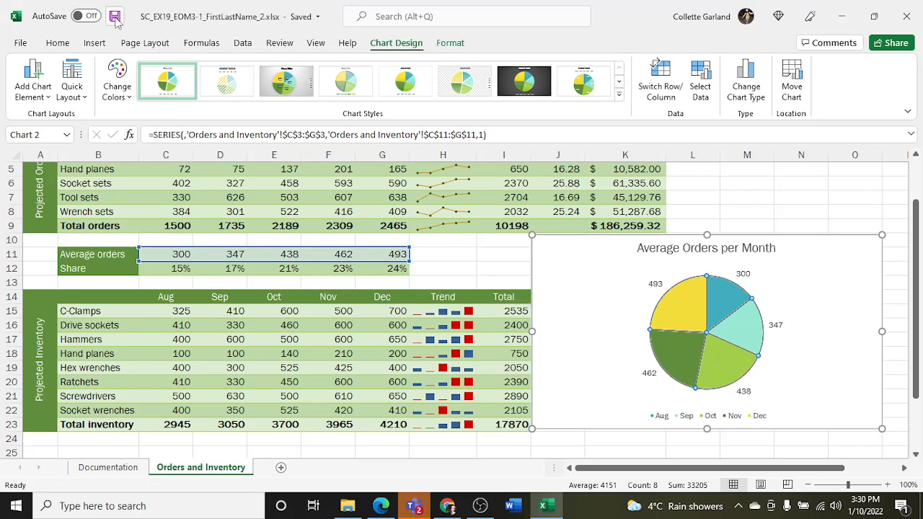
pyautogui.click(114, 16)
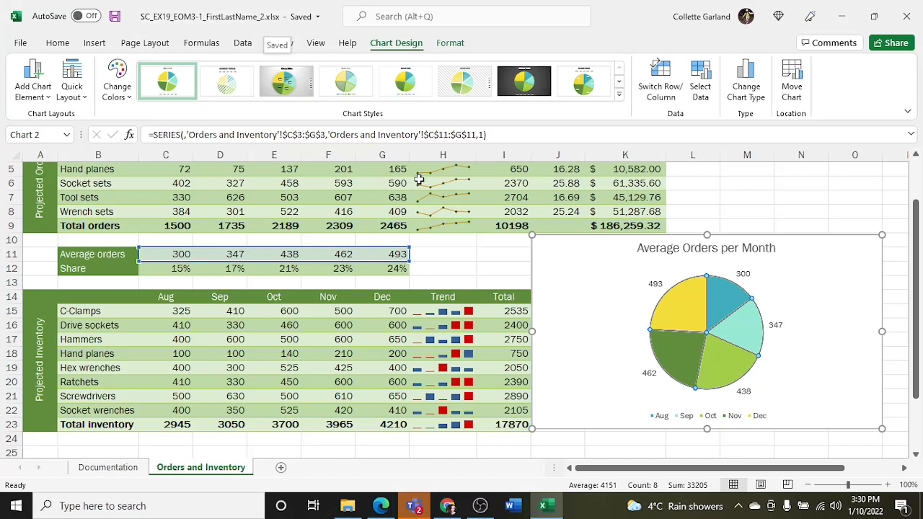